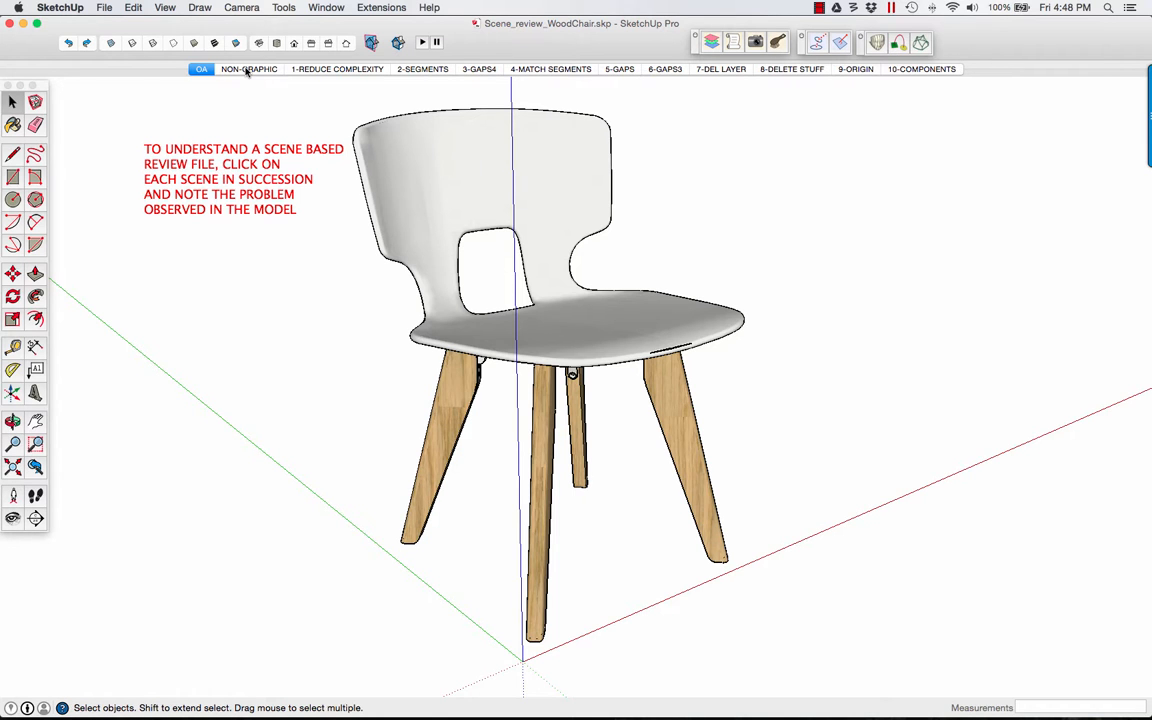
Show the chair's NON-GRAPHIC scene, then its 1-REDUCE COMPLEXITY close-up of the seat back
left_click(248, 68)
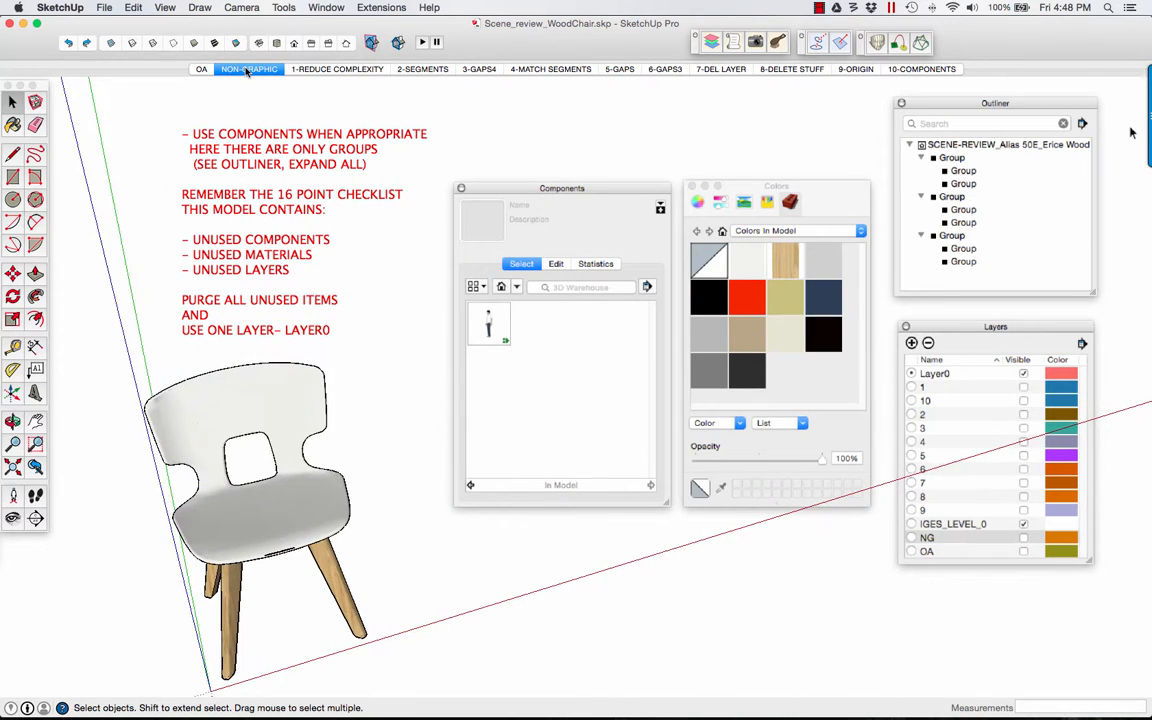
mouse_move(476, 348)
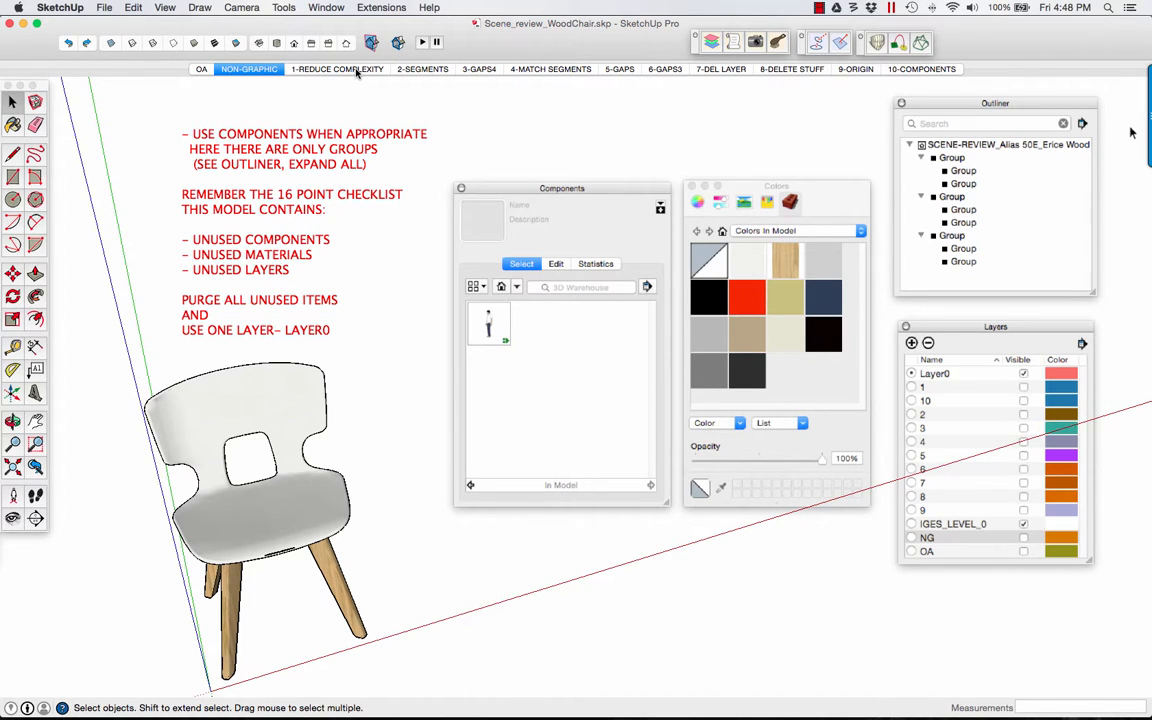
left_click(336, 68)
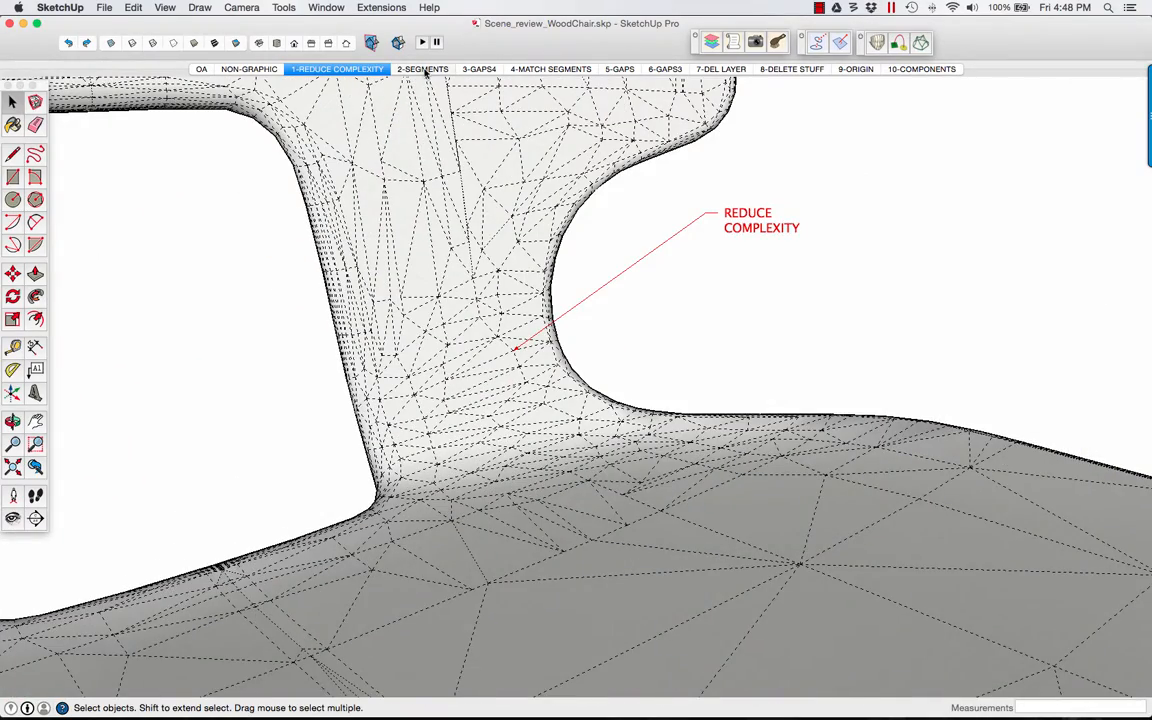
Review the 2-SEGMENTS, 3-GAPS and 4-MATCH SEGMENTS scenes of the chair
left_click(424, 68)
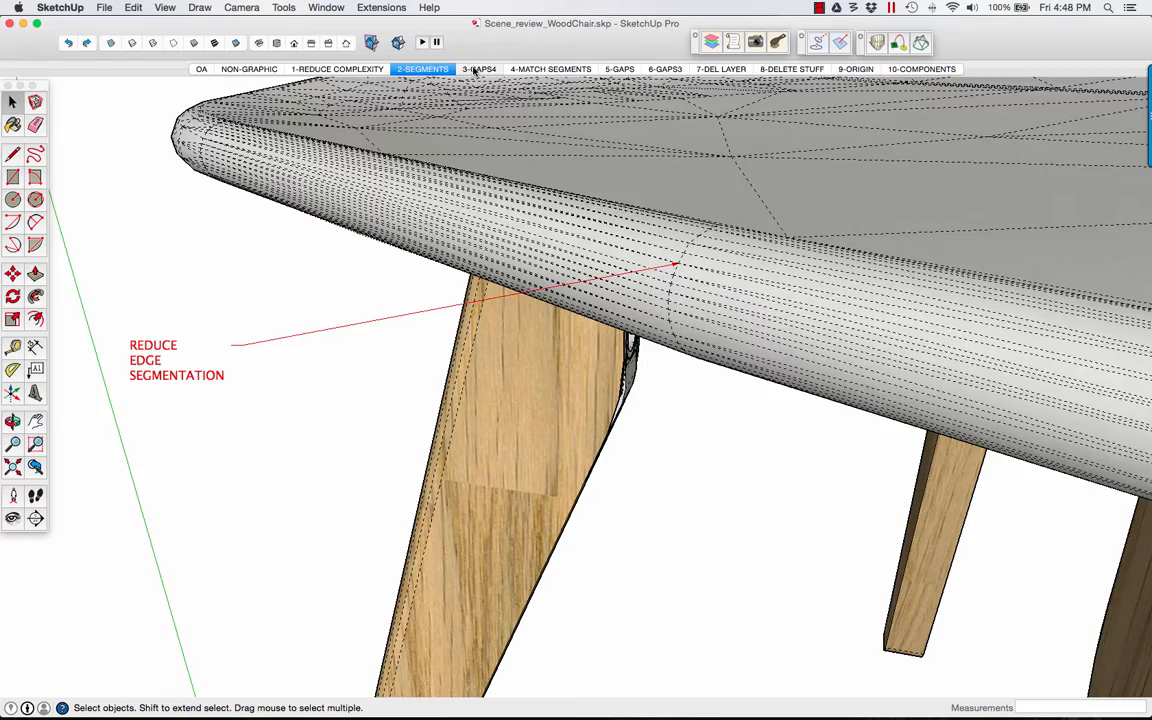
left_click(480, 68)
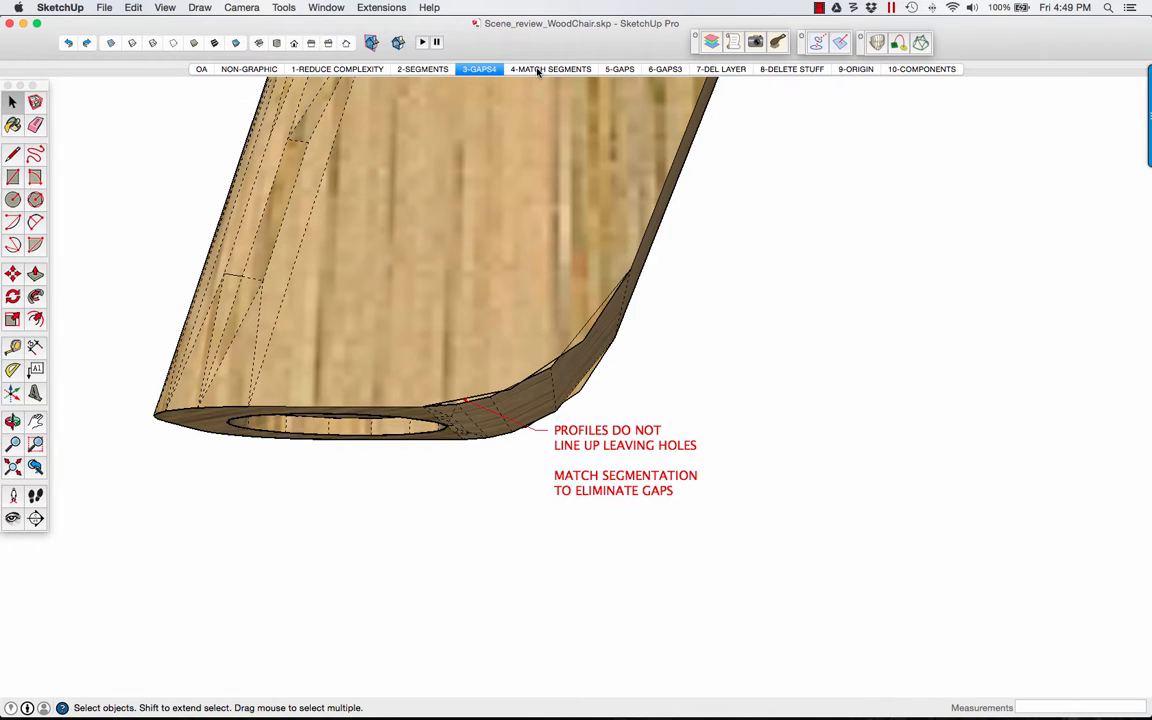
left_click(550, 68)
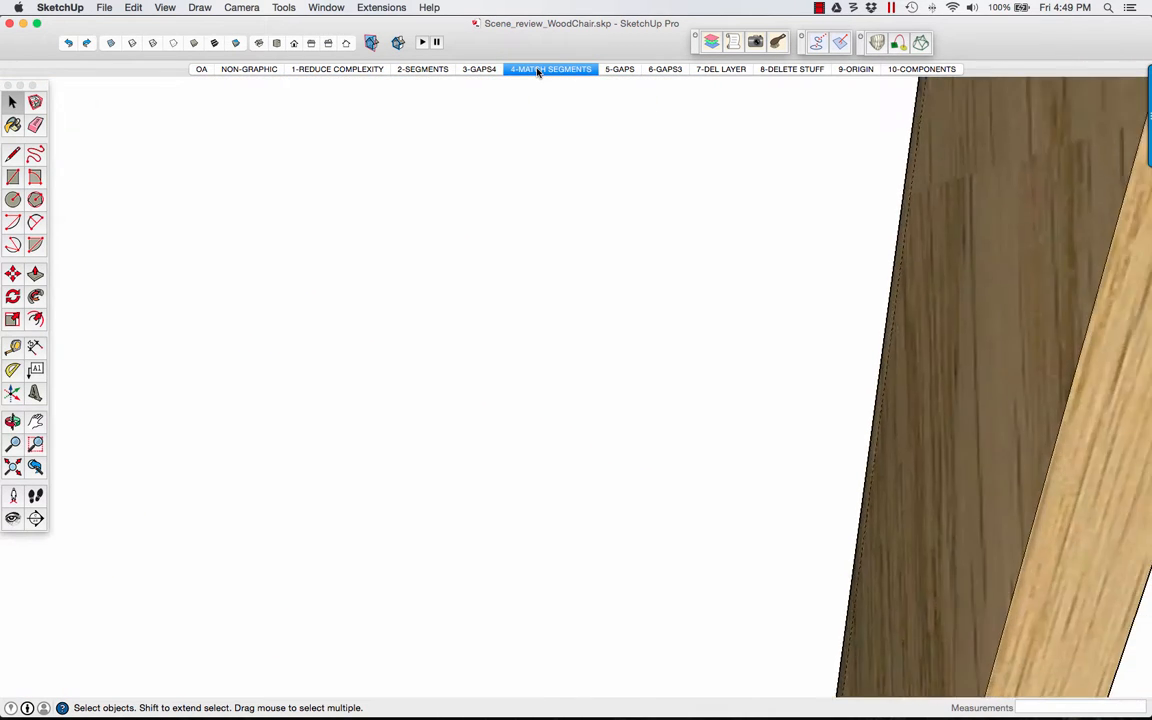
left_click(550, 68)
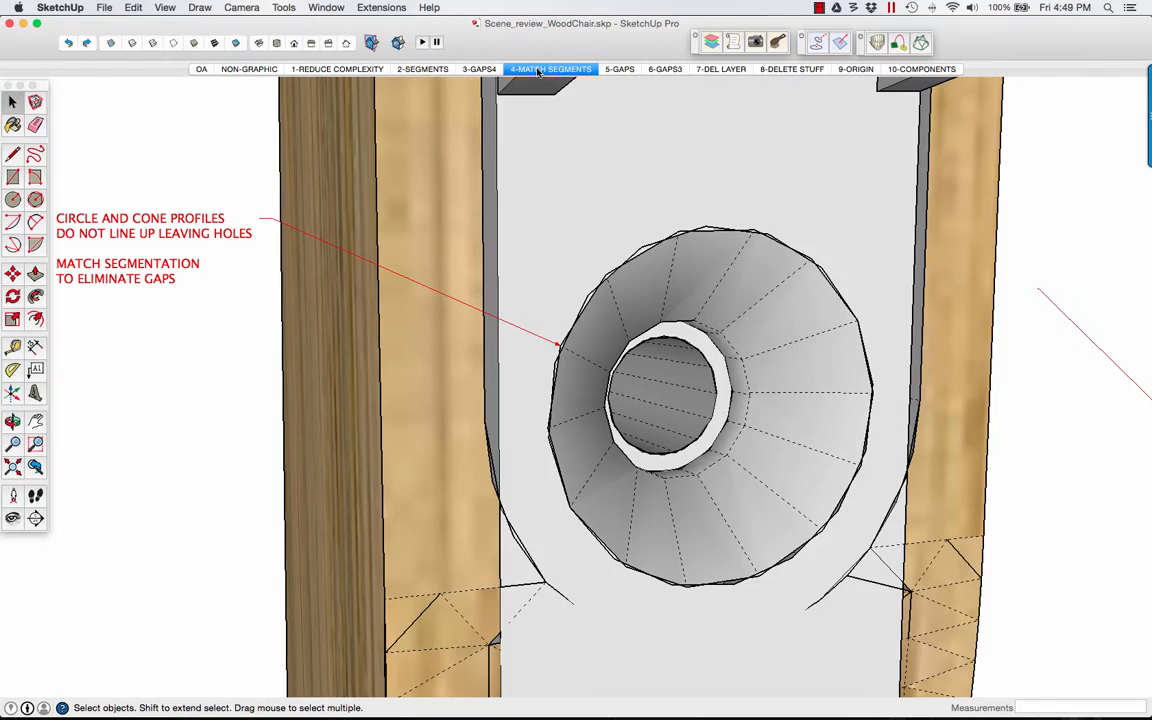
mouse_move(620, 68)
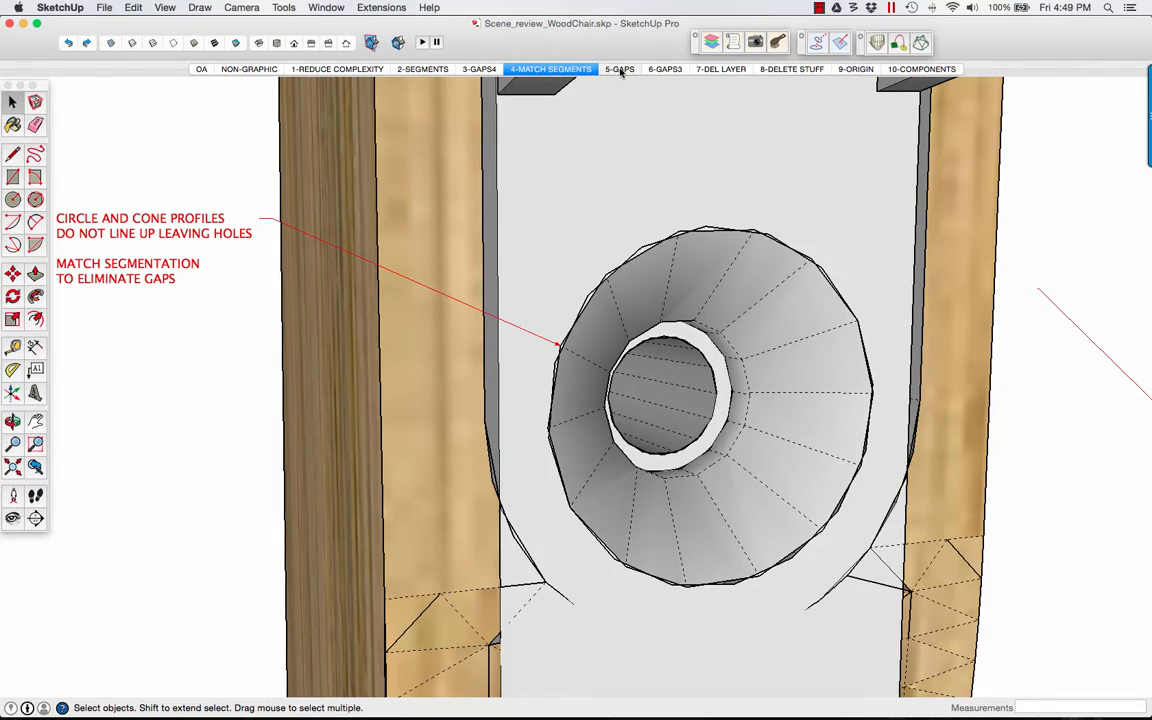
Review the 5-GAPS, 6-GAPS3 and 7-DEL LAYER scenes, ending on the legs' separate layer note
left_click(620, 68)
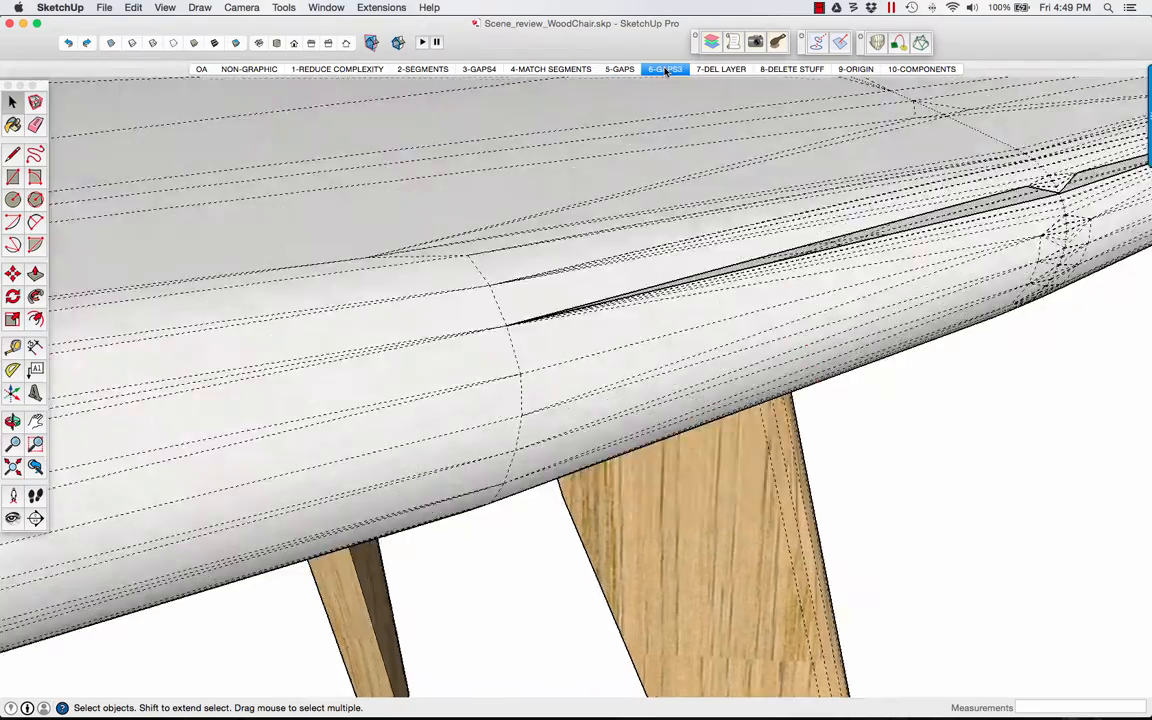
left_click(664, 68)
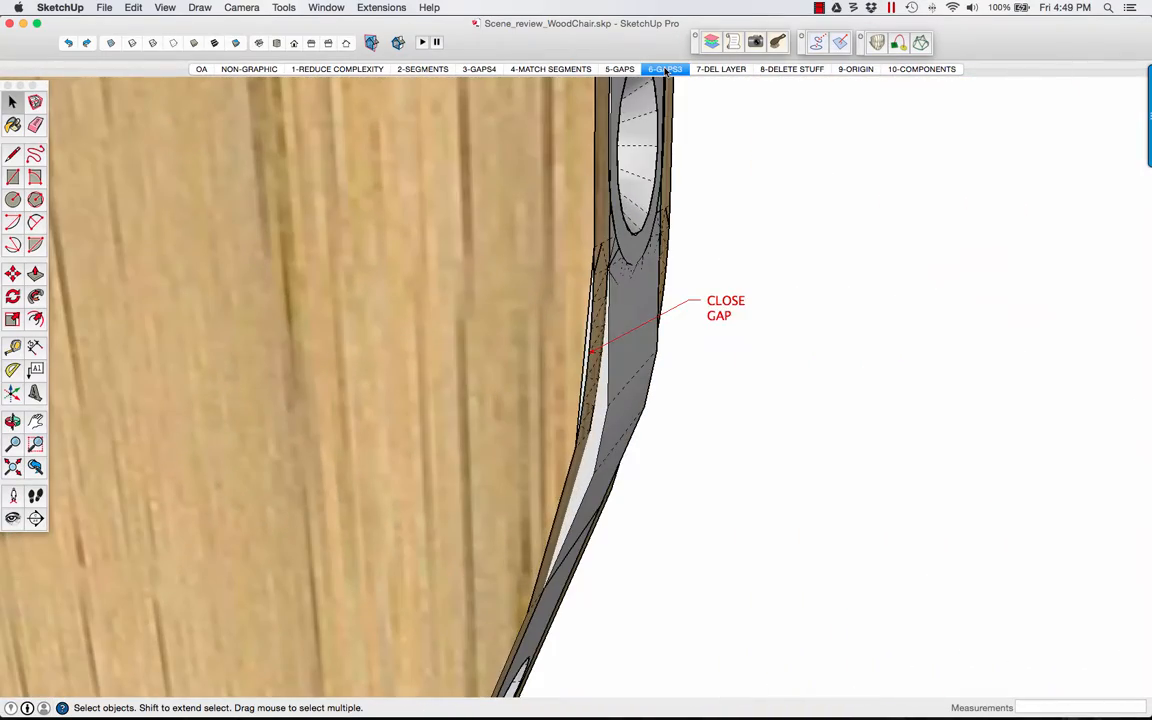
left_click(720, 68)
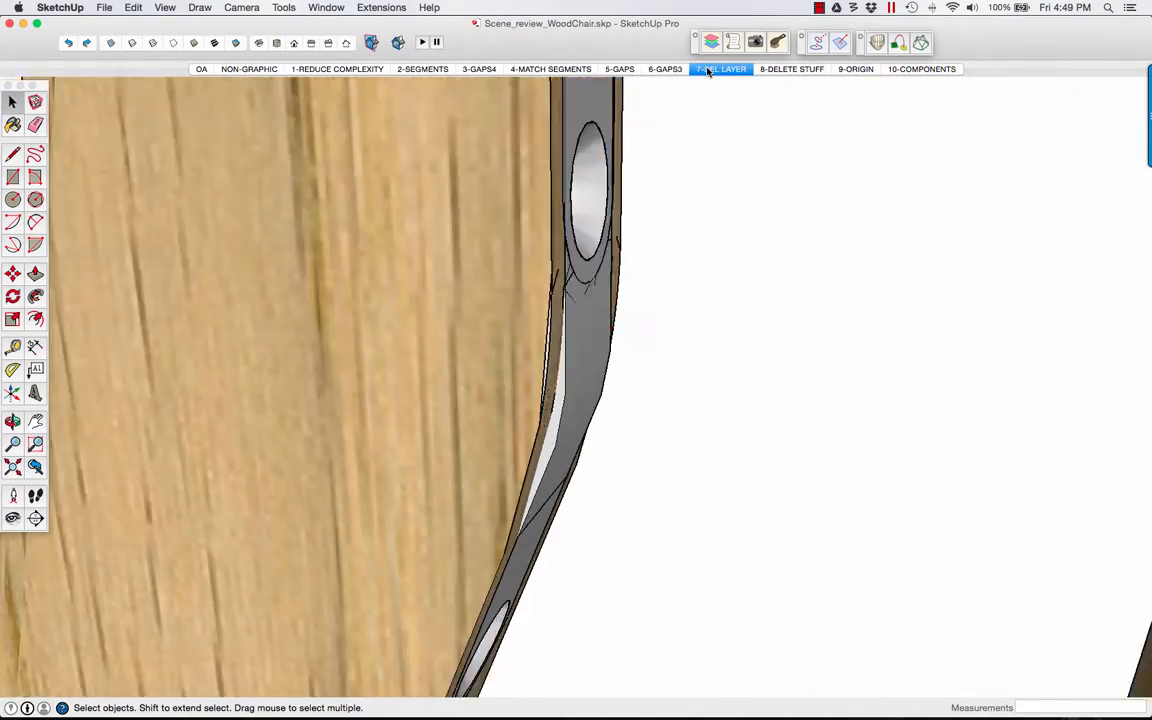
left_click(722, 68)
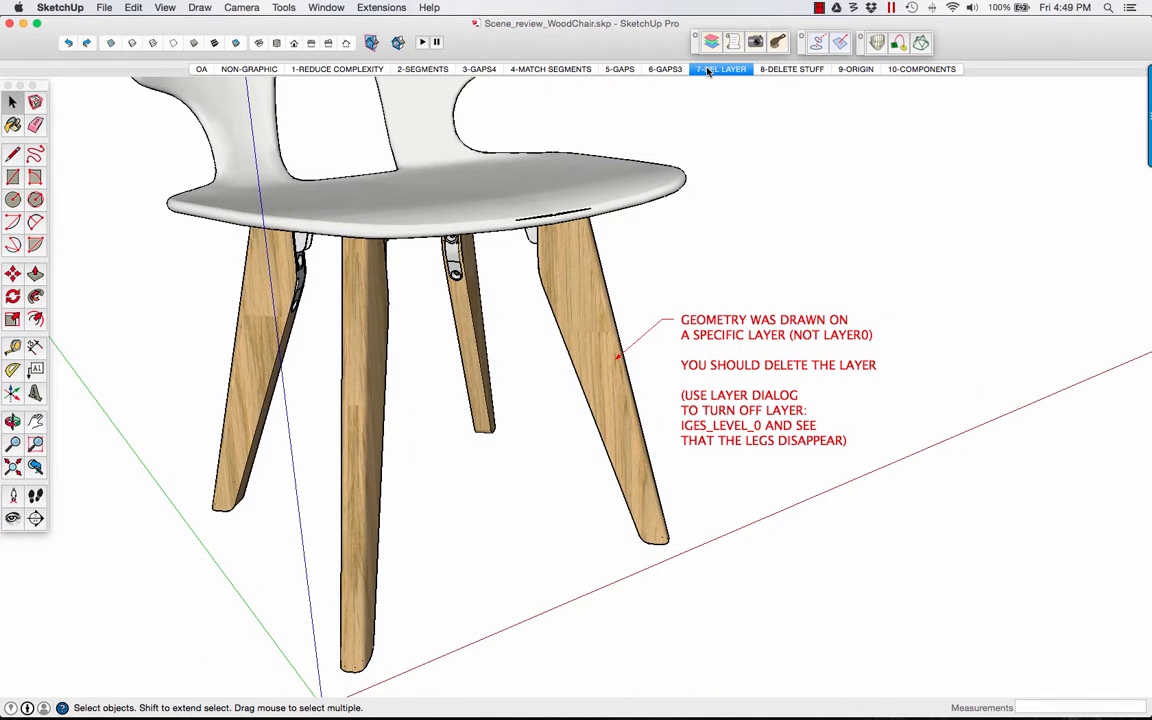
Show the Layers panel from the Window menu and collapse it to its title bar
left_click(326, 8)
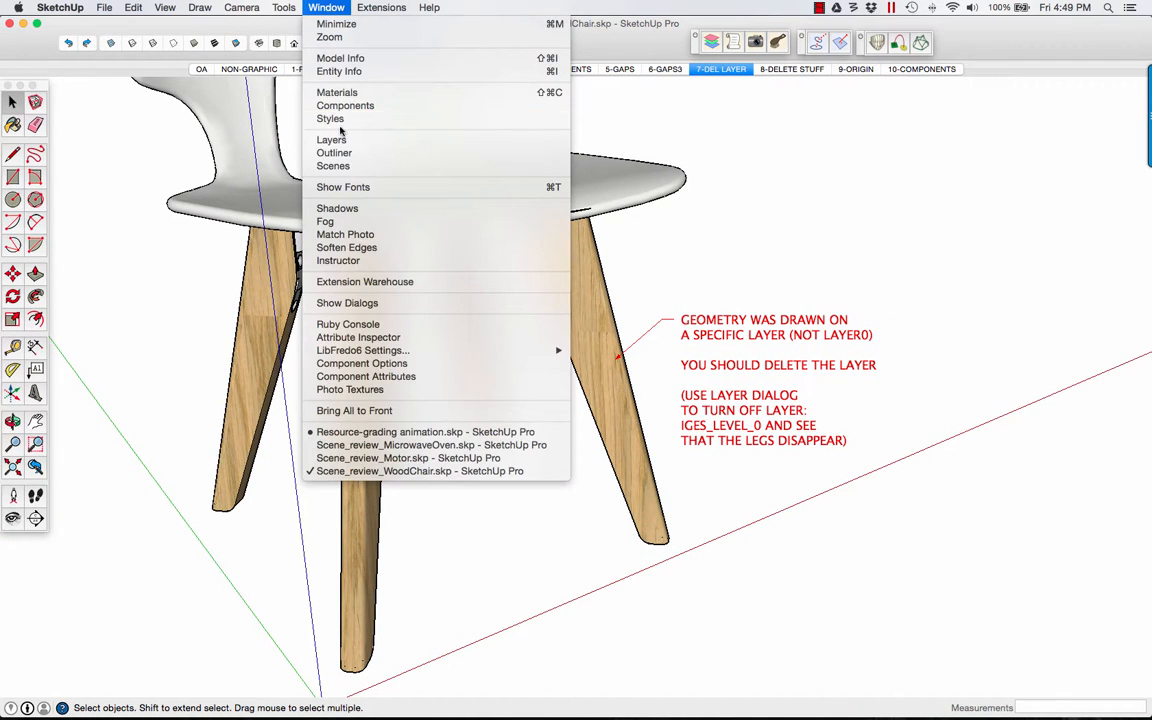
left_click(332, 140)
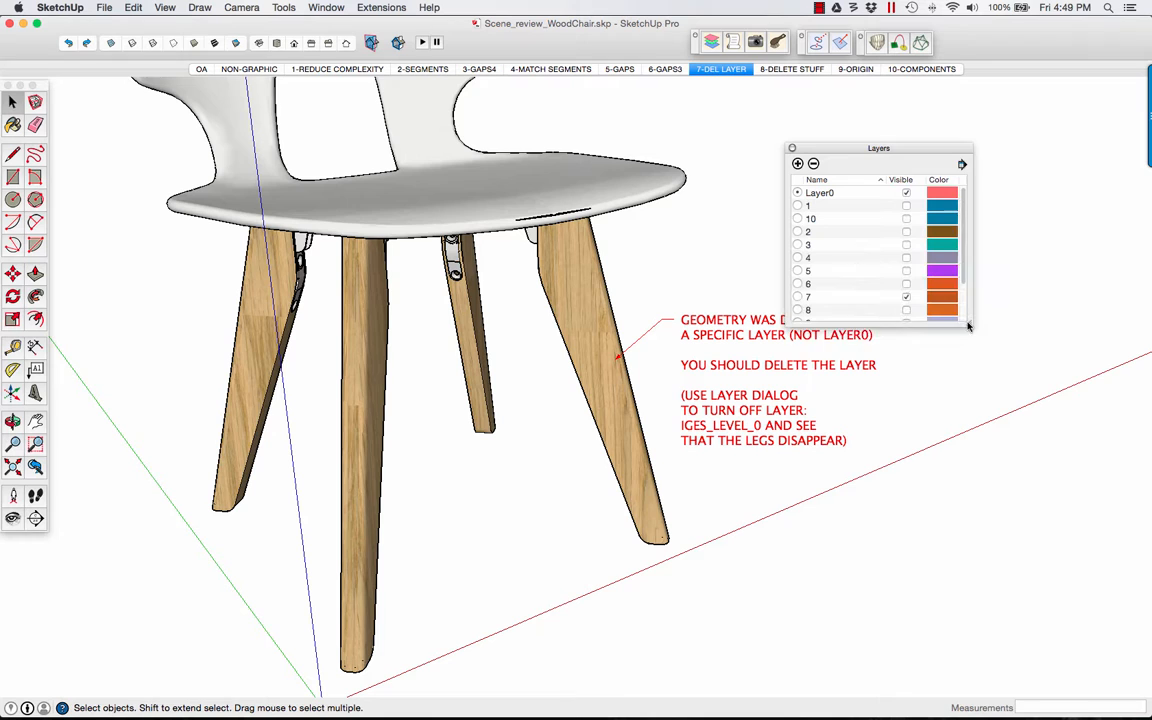
left_click(908, 336)
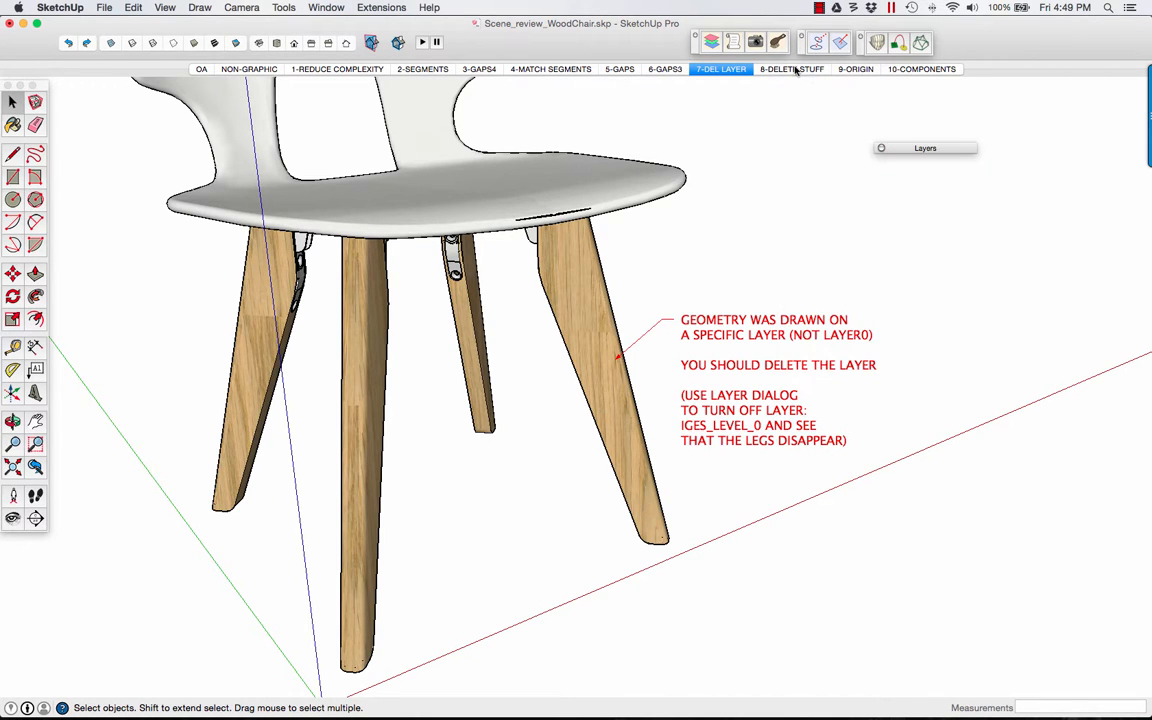
Review the 8-DELETE STUFF scene, check the View menu, then show the 9-ORIGIN scene
left_click(792, 68)
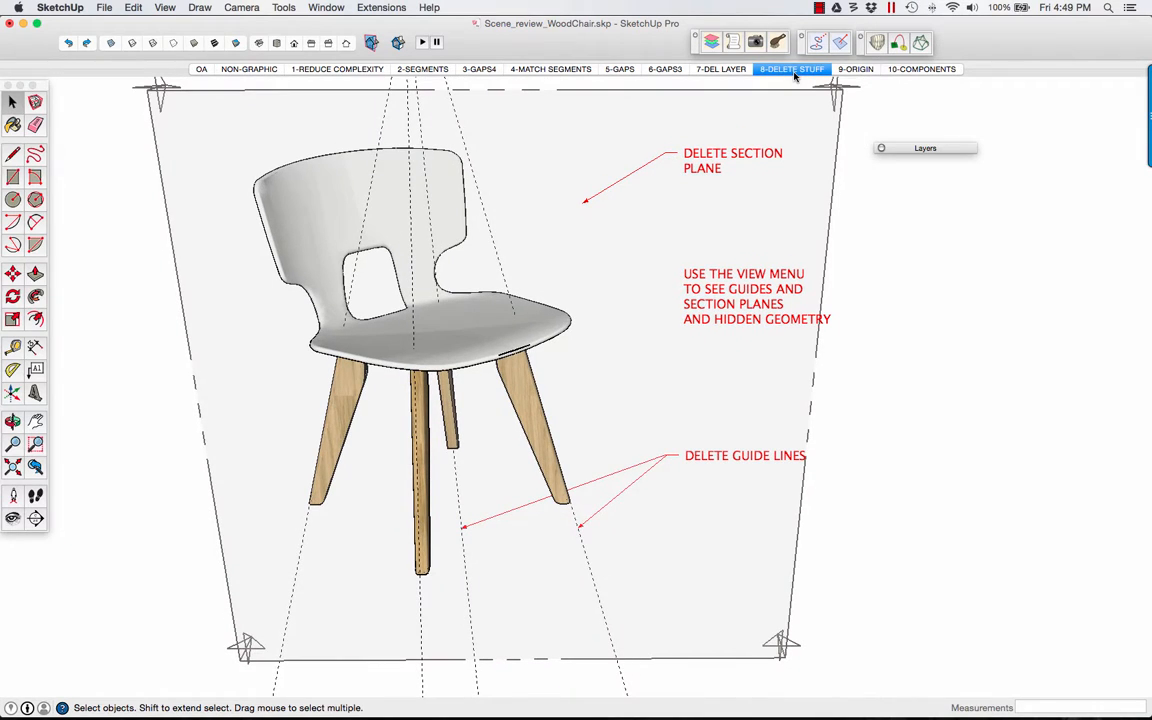
left_click(164, 8)
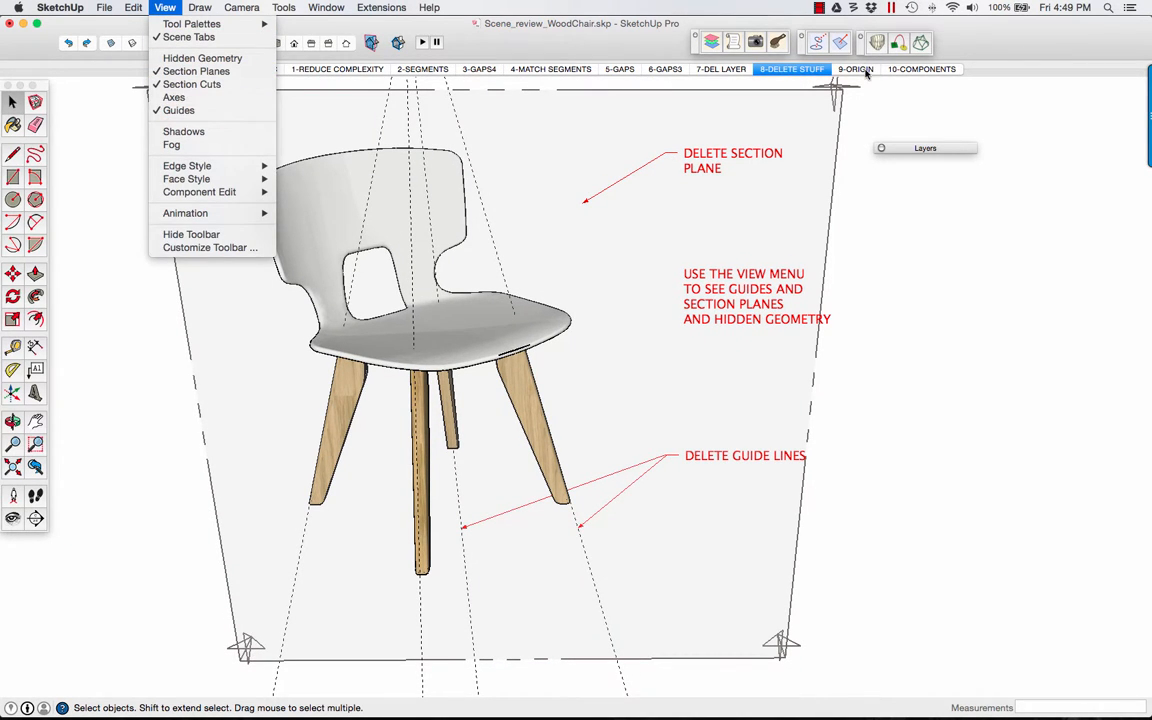
left_click(856, 68)
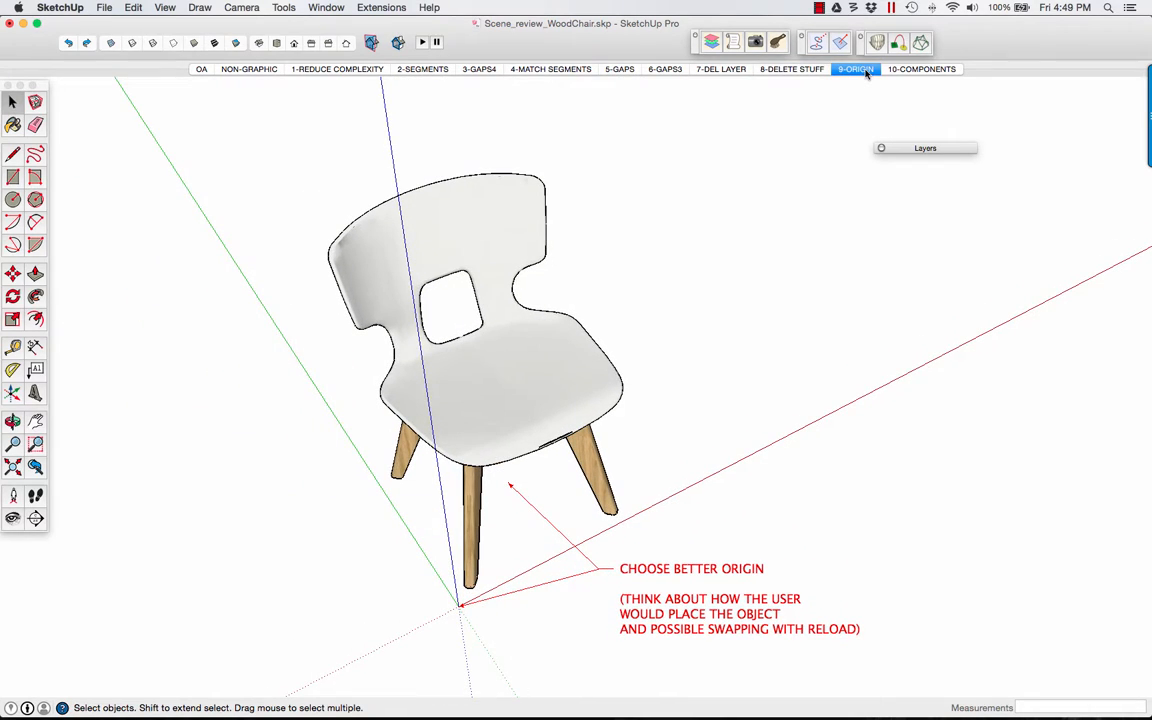
mouse_move(870, 126)
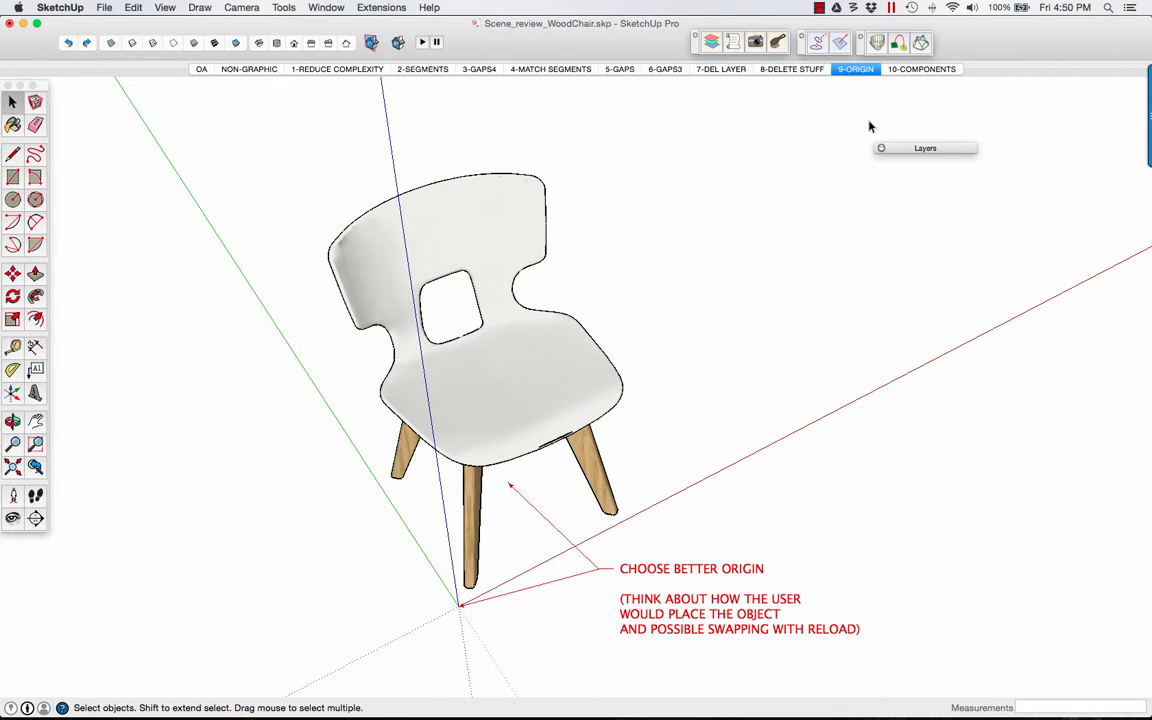
Show the 10-COMPONENTS scene and select the chair's nested groups in the Outliner
left_click(920, 68)
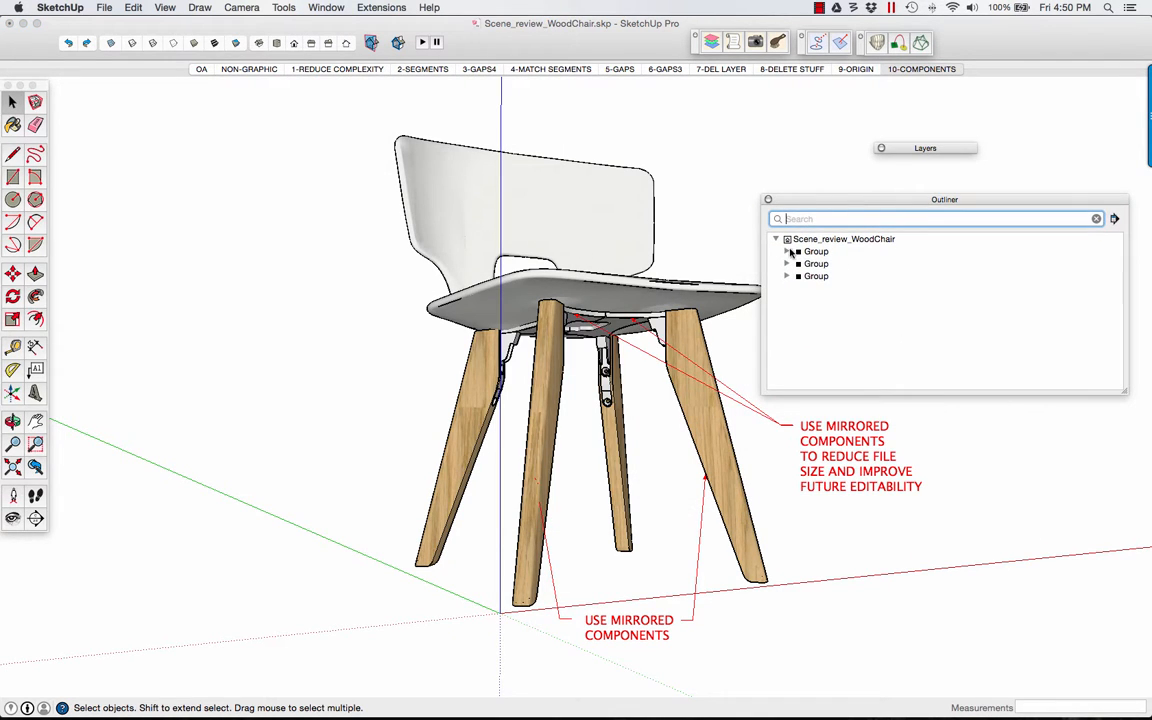
left_click(788, 252)
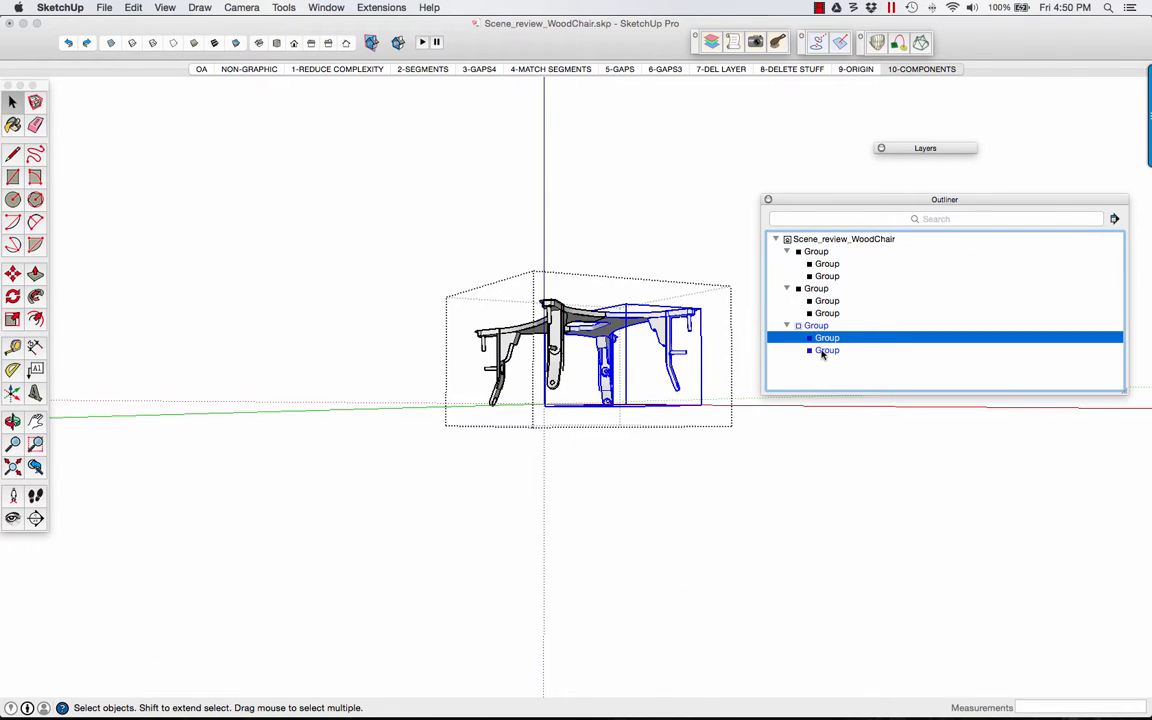
left_click(816, 252)
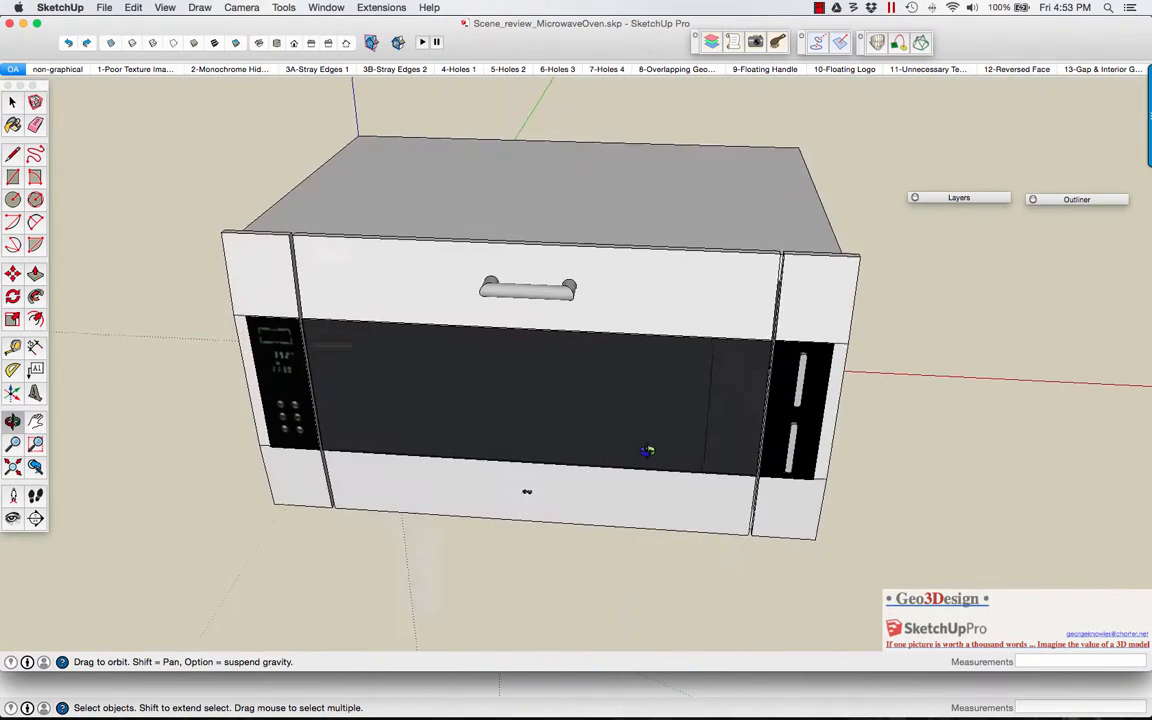
Review the microwave's non-graphical, texture, stray edges and holes scenes in turn
left_click(56, 68)
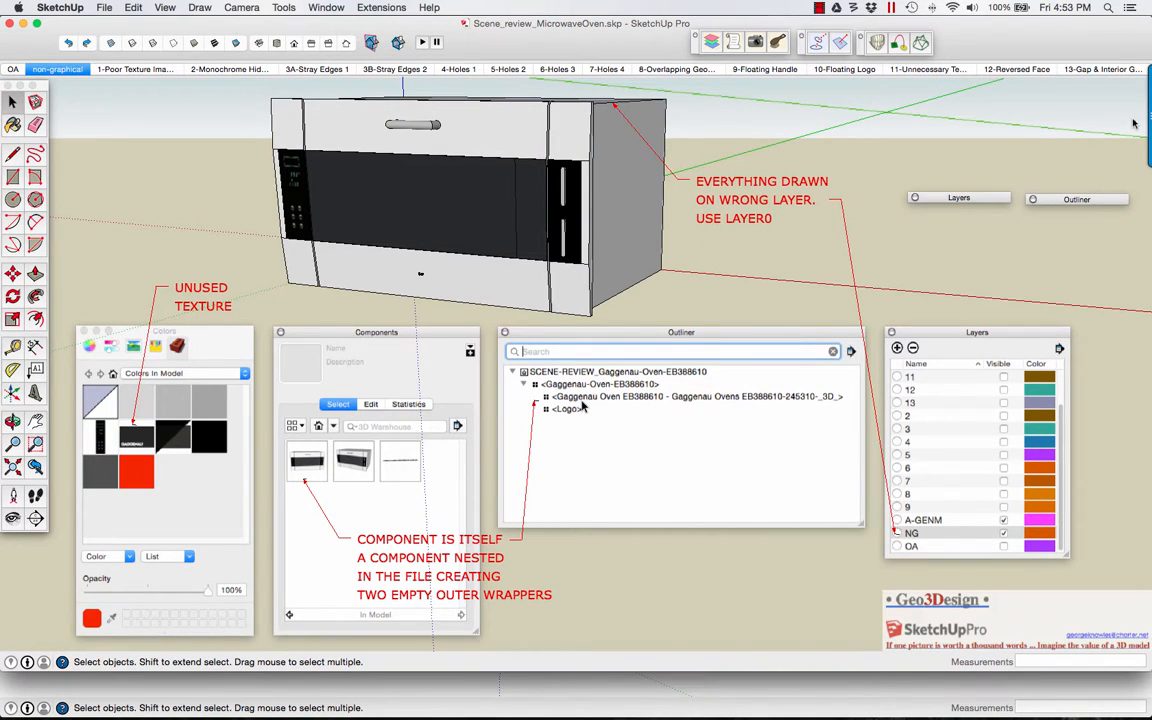
mouse_move(490, 204)
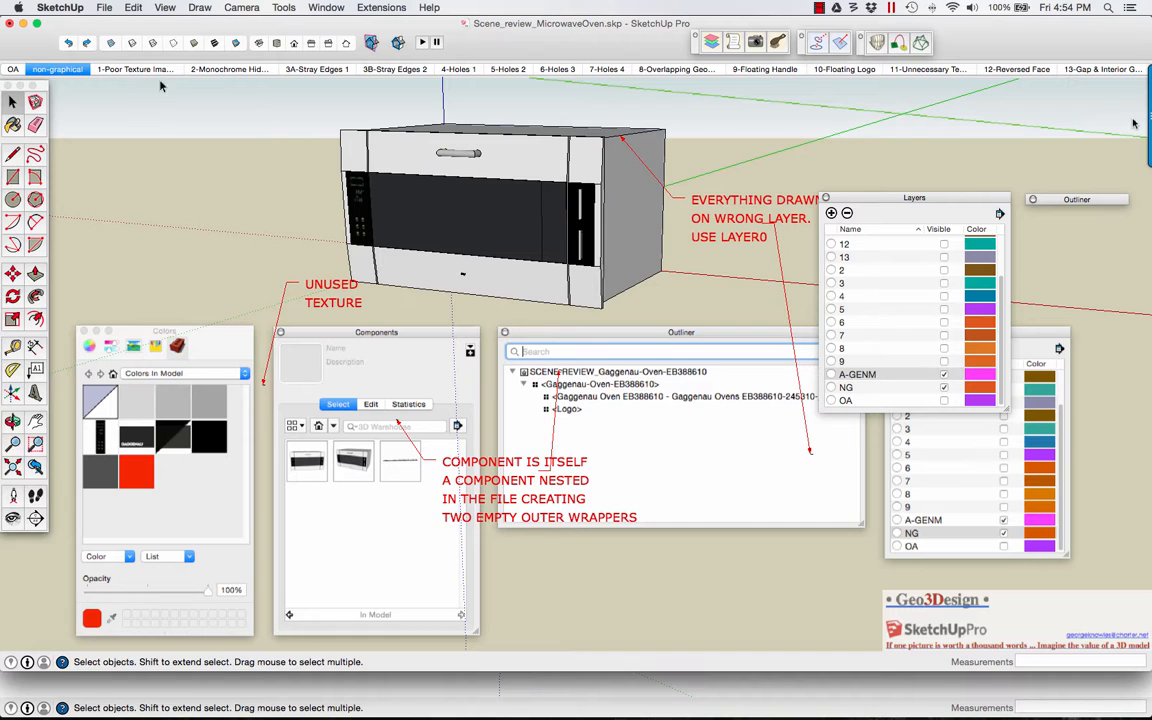
left_click(132, 68)
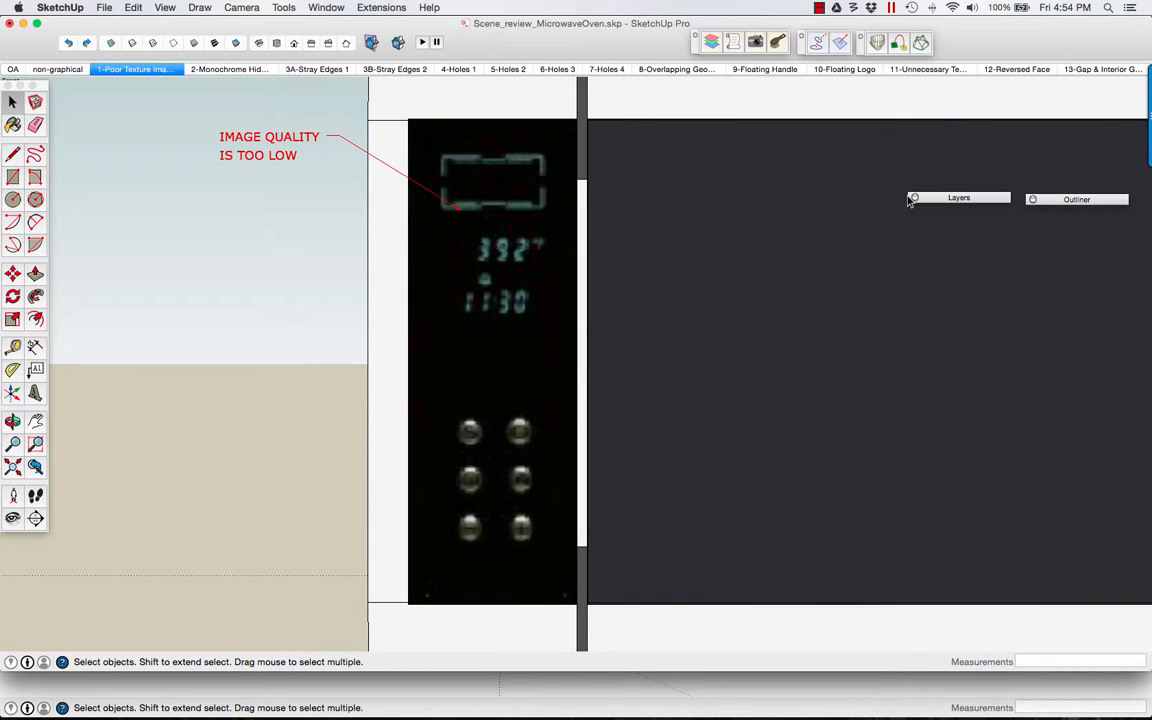
left_click(228, 68)
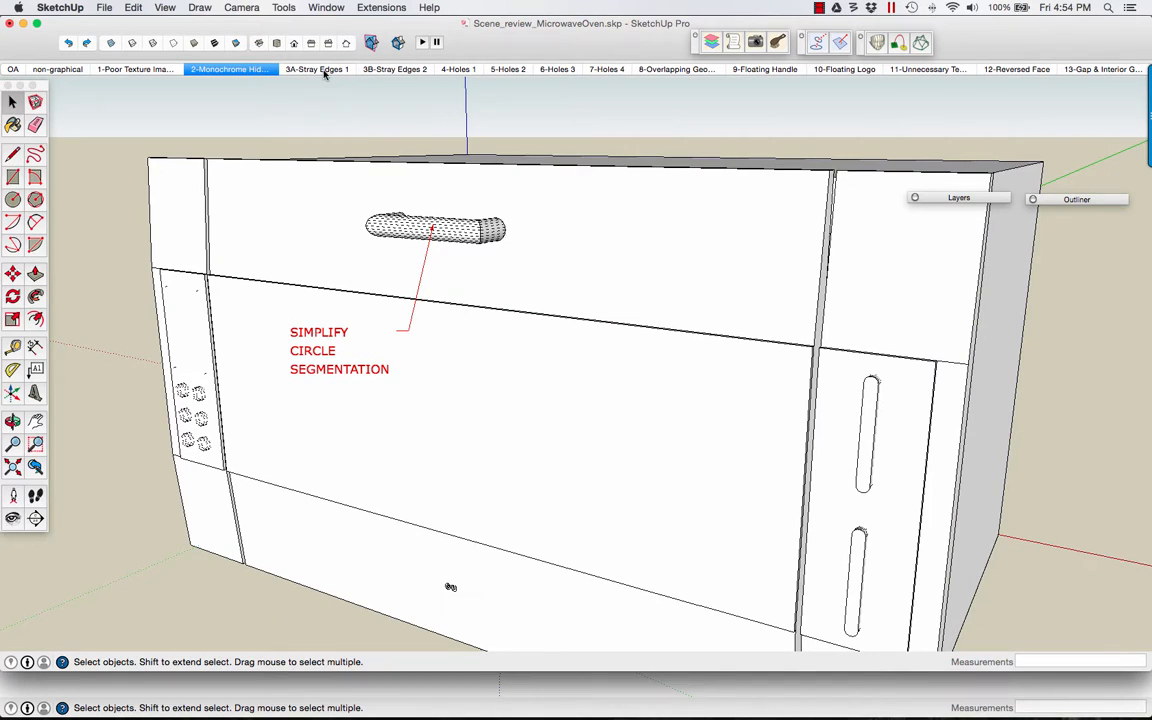
left_click(316, 68)
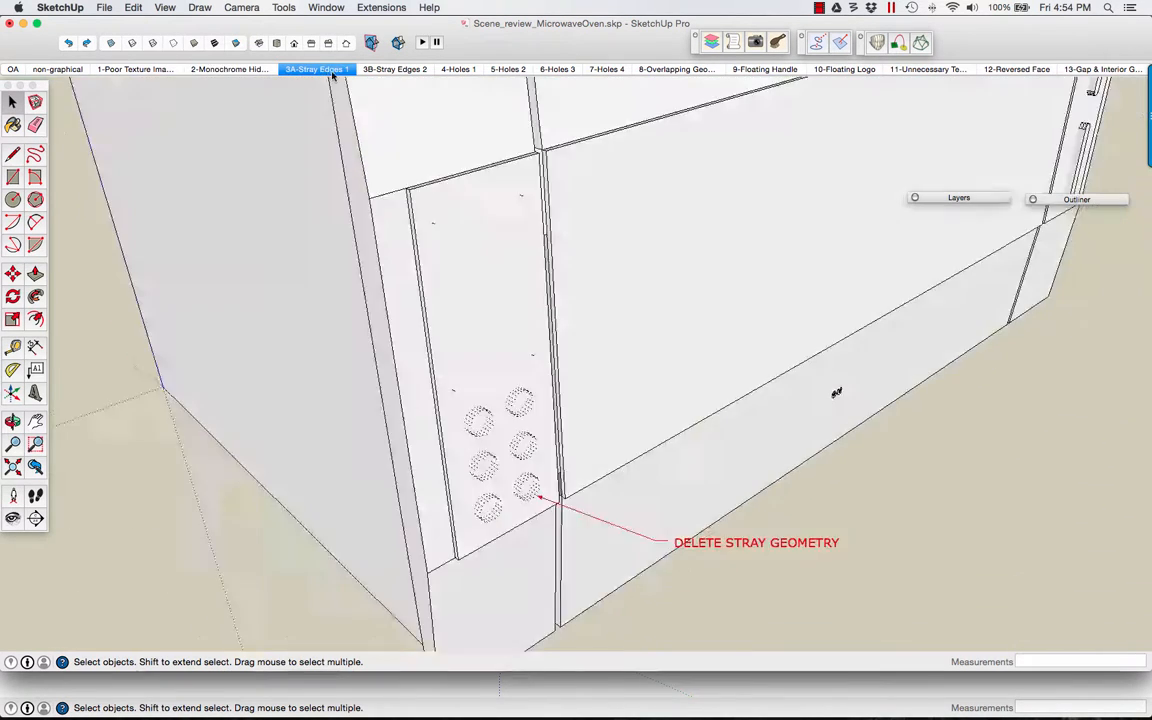
left_click(392, 68)
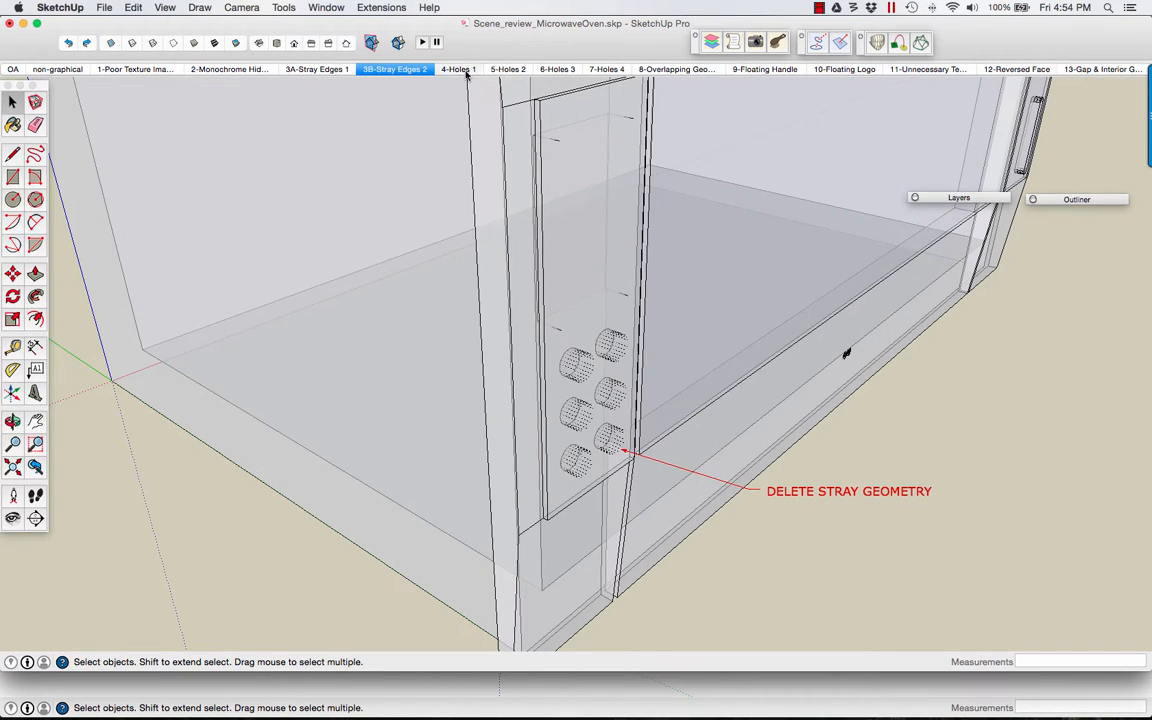
left_click(456, 68)
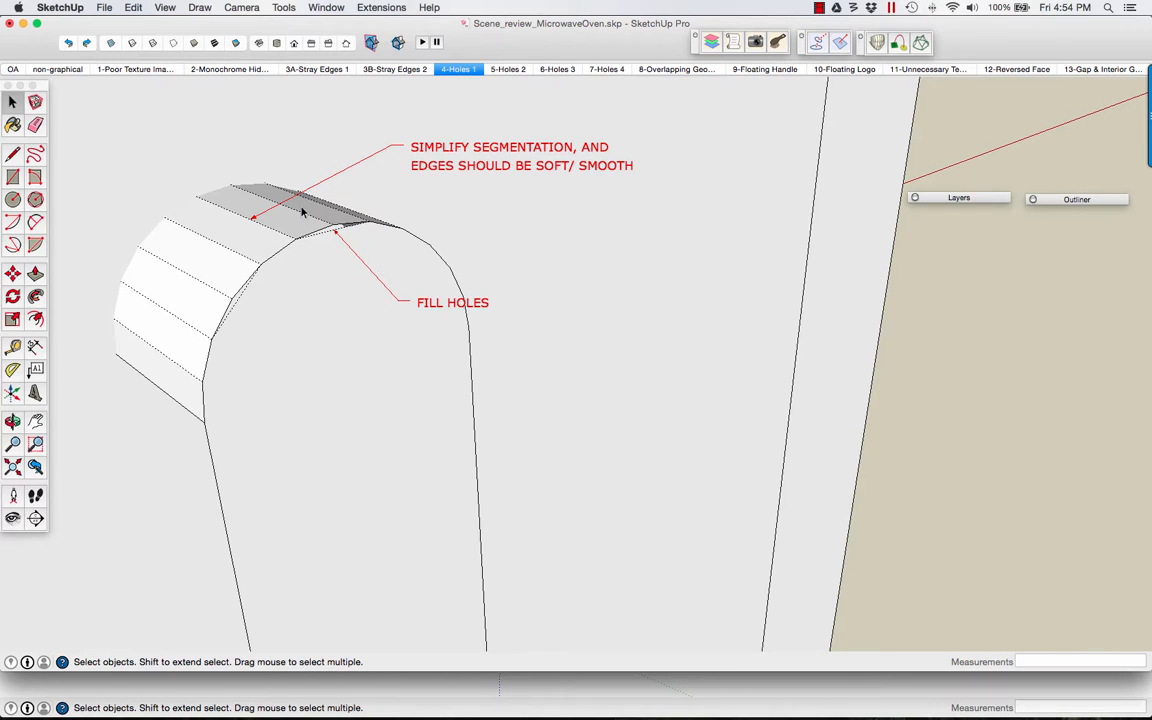
left_click(508, 68)
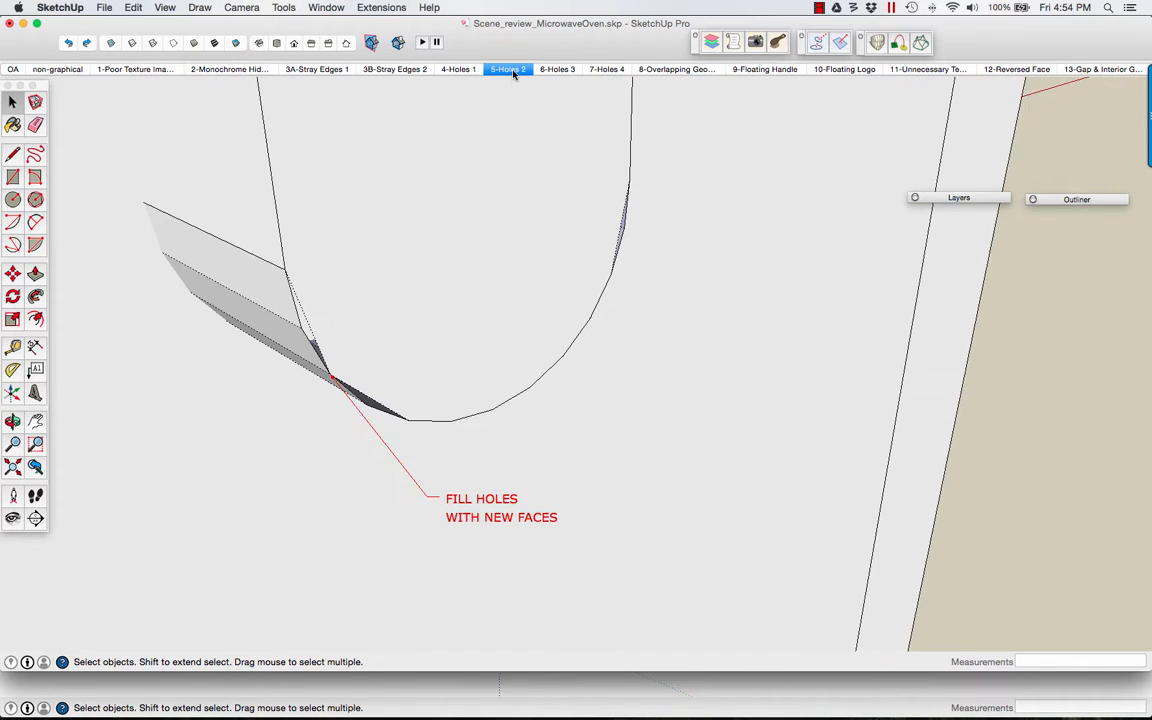
Review the overlapping geometry, floating handle, floating logo, logo texture and 12-Reversed Face scenes
left_click(678, 68)
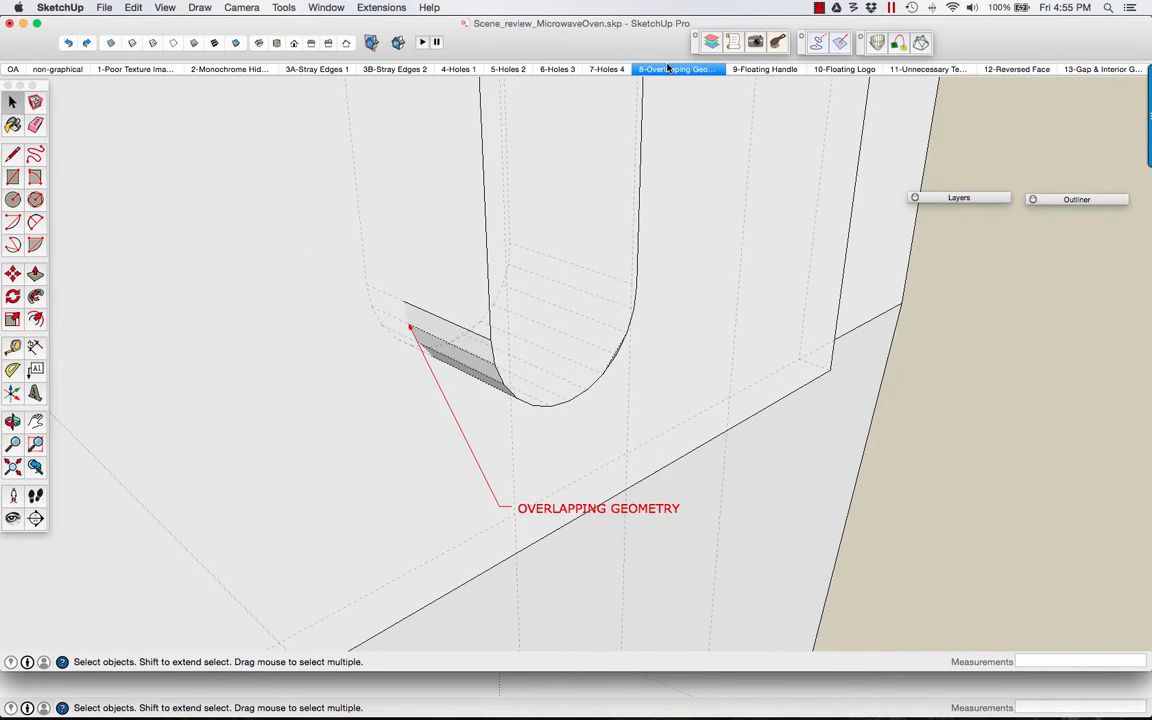
mouse_move(758, 80)
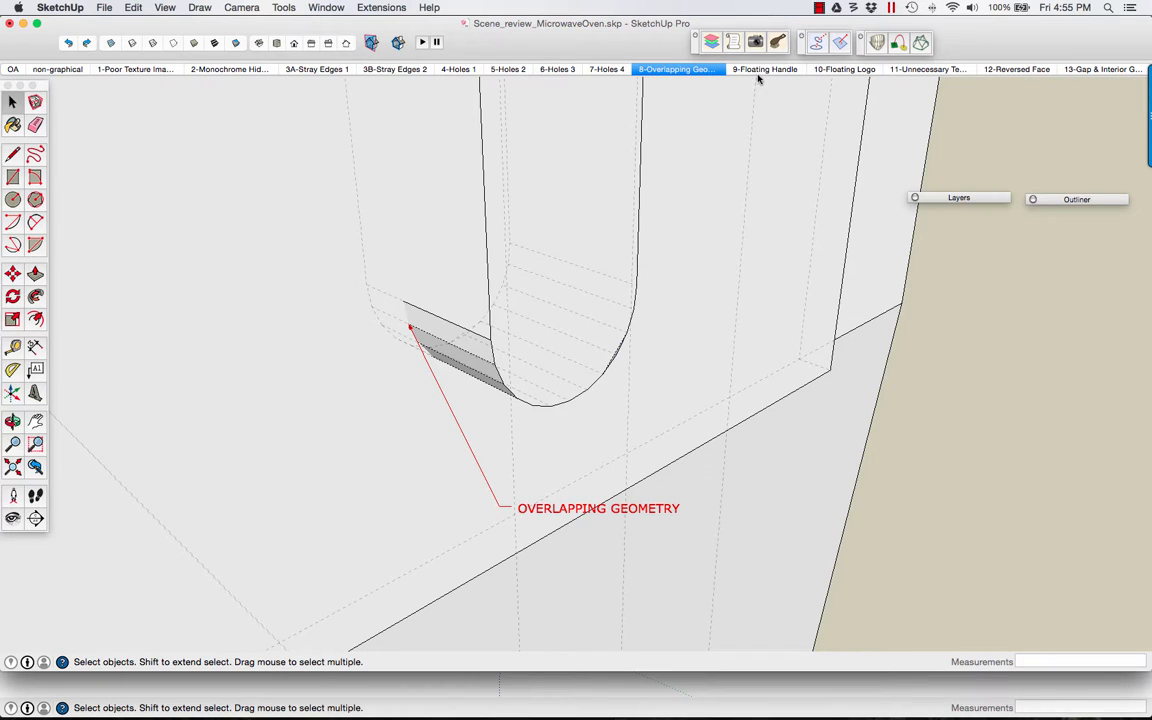
left_click(764, 68)
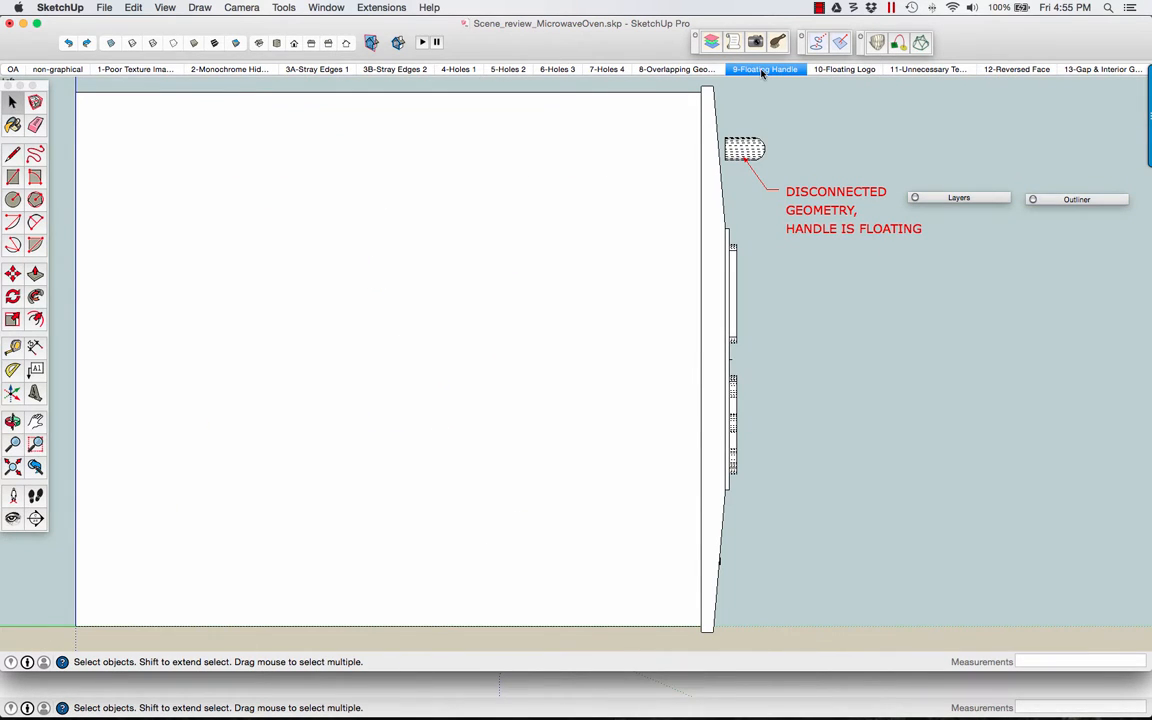
left_click(844, 68)
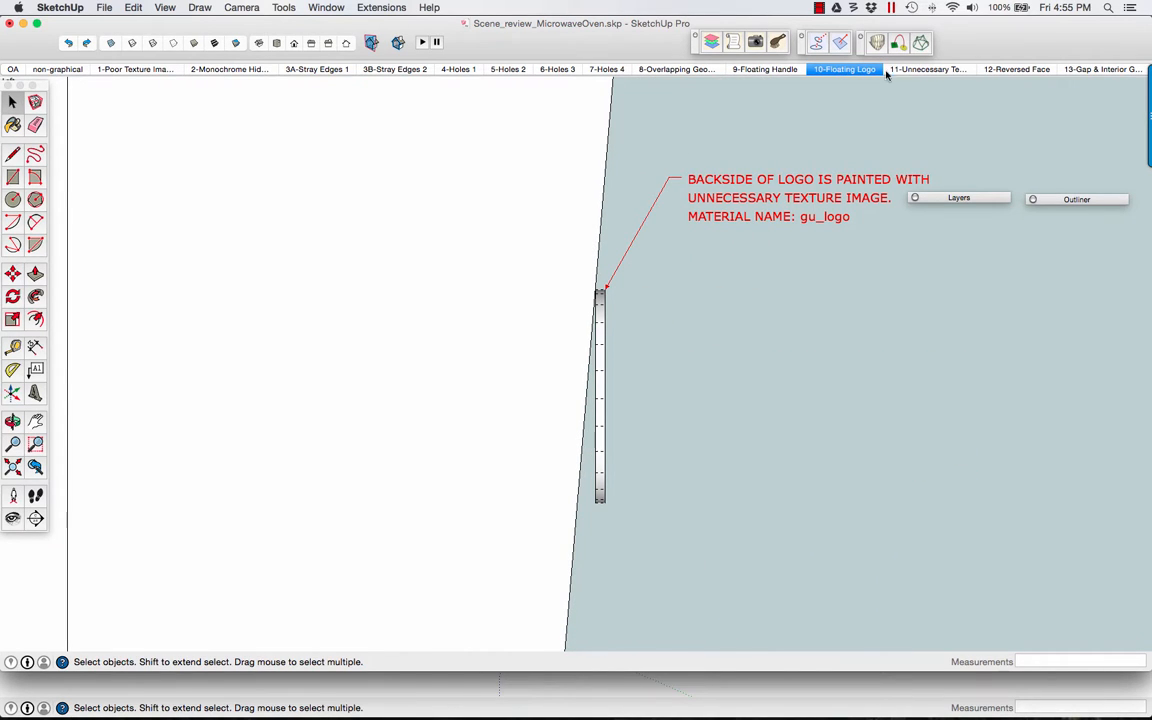
left_click(926, 68)
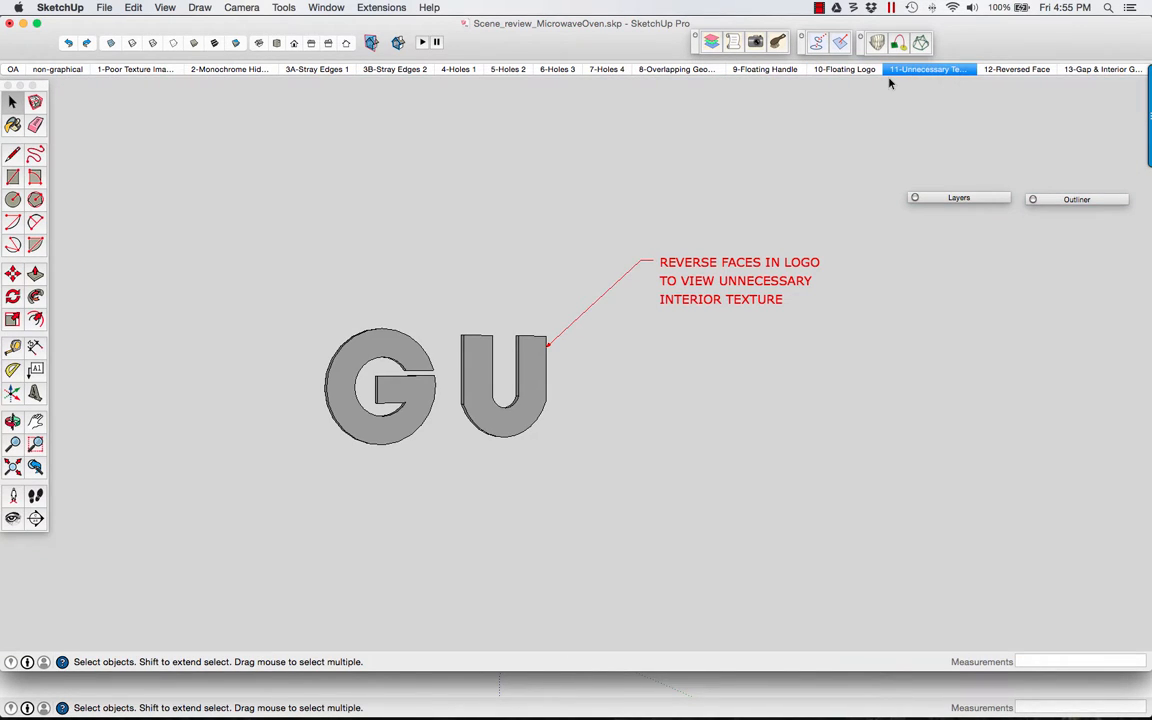
mouse_move(968, 76)
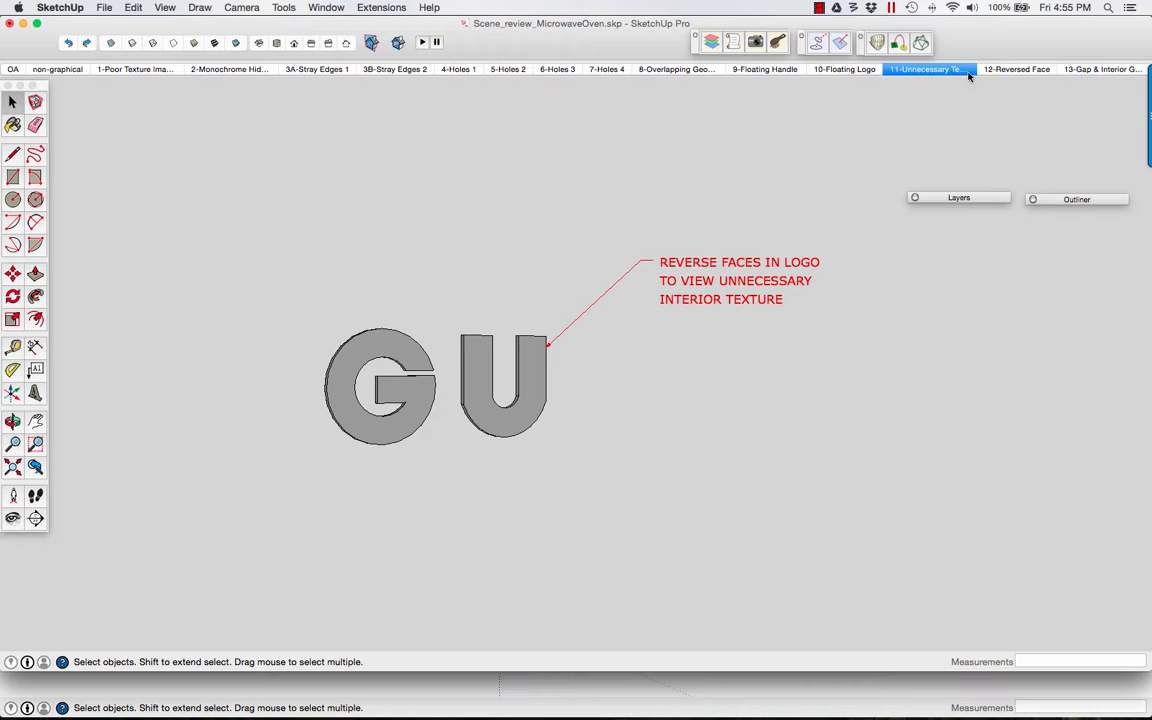
left_click(1016, 68)
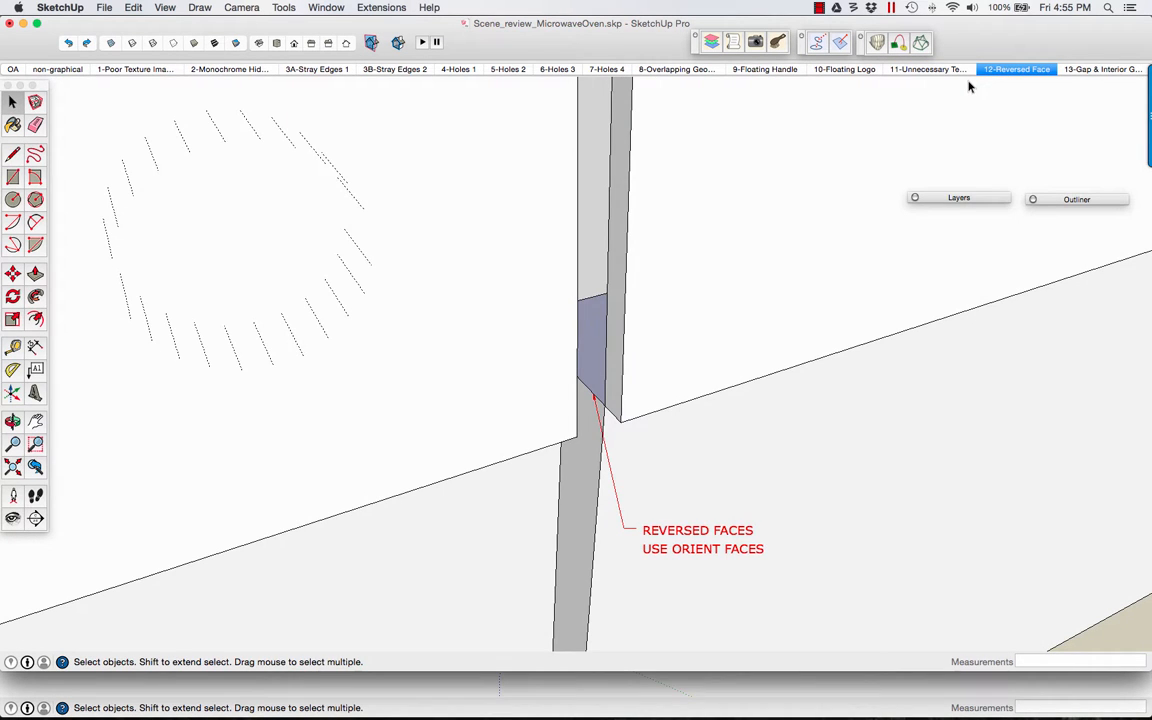
left_click(1100, 68)
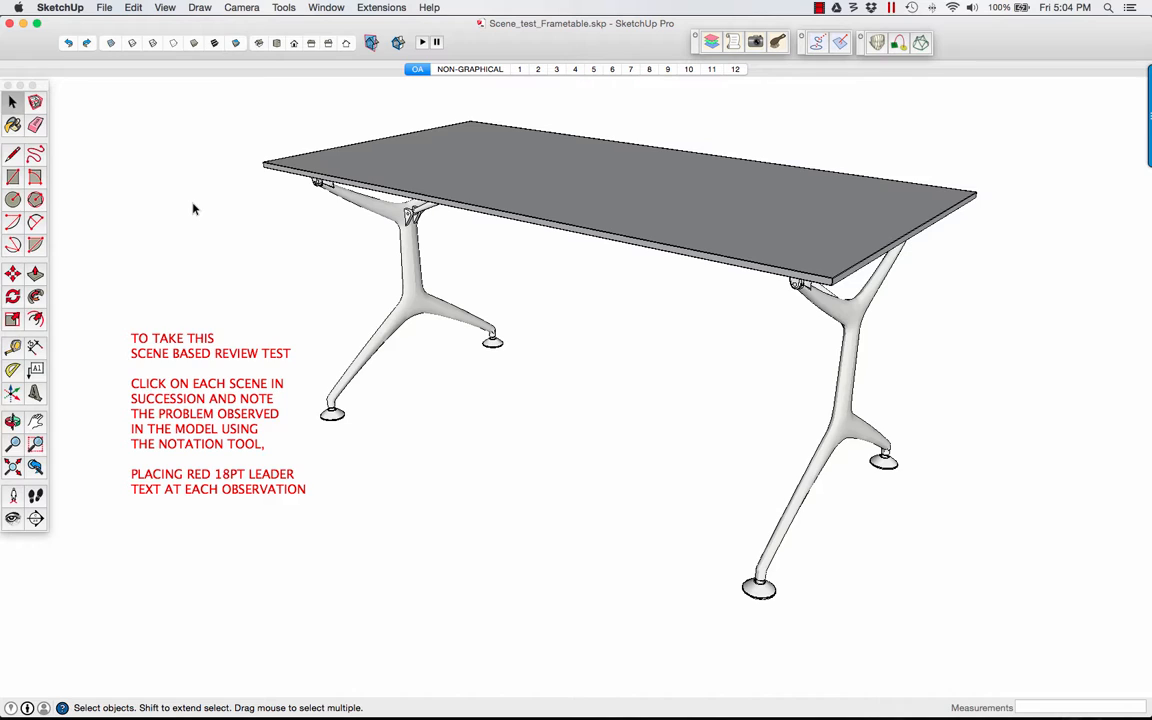
mouse_move(418, 108)
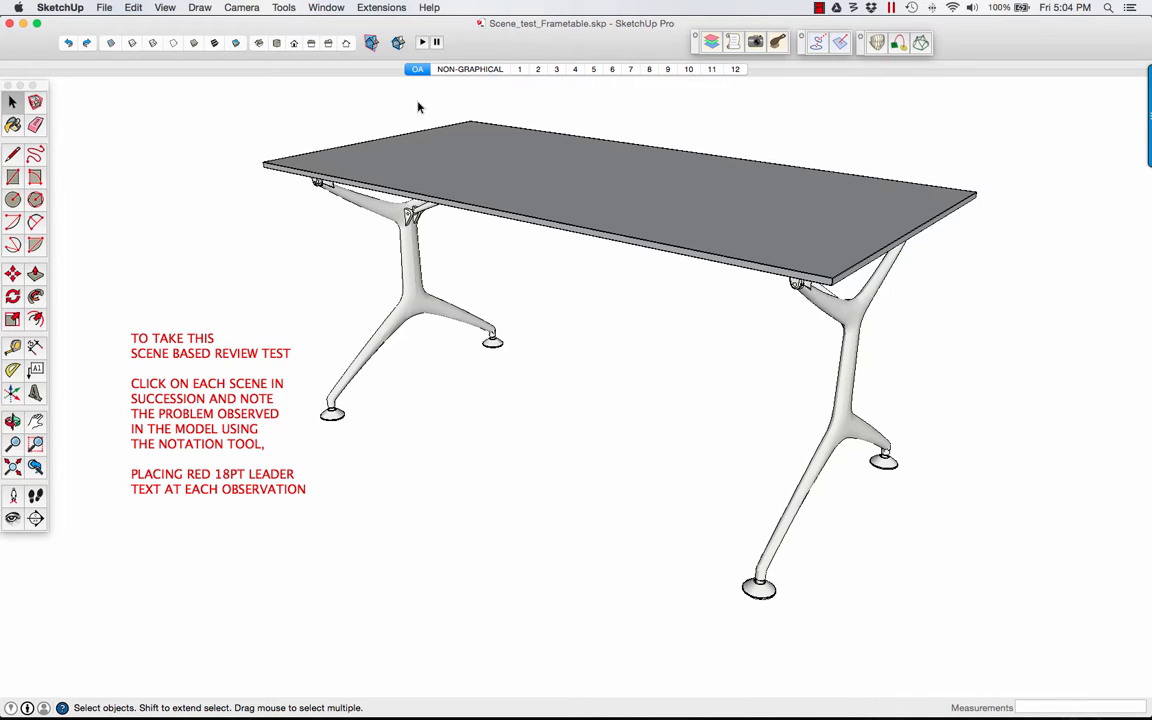
mouse_move(472, 82)
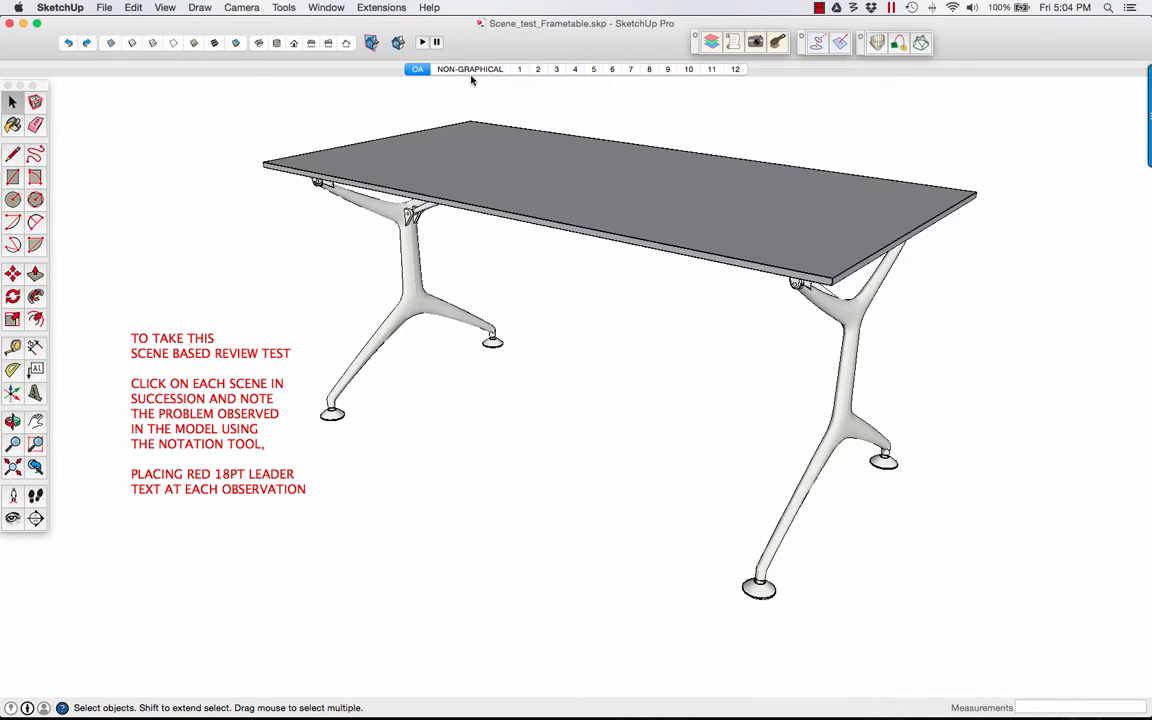
mouse_move(472, 78)
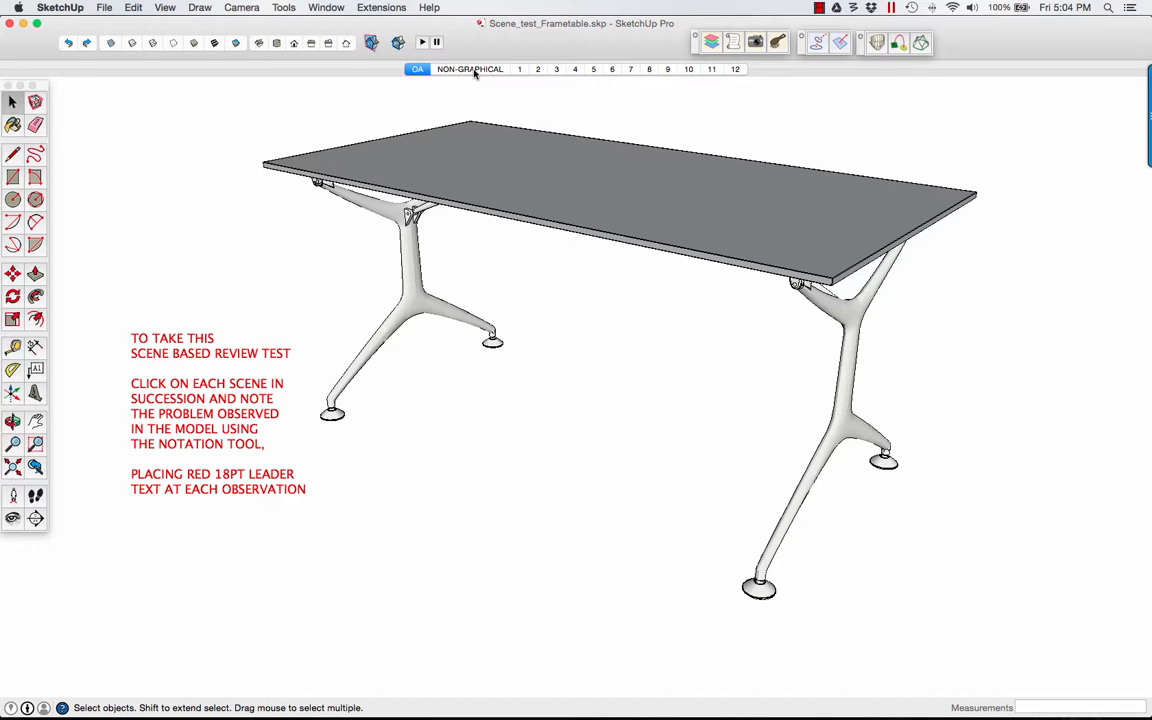
Show the frame table's NON-GRAPHICAL scene listing errors leader arrows cannot mark
left_click(468, 68)
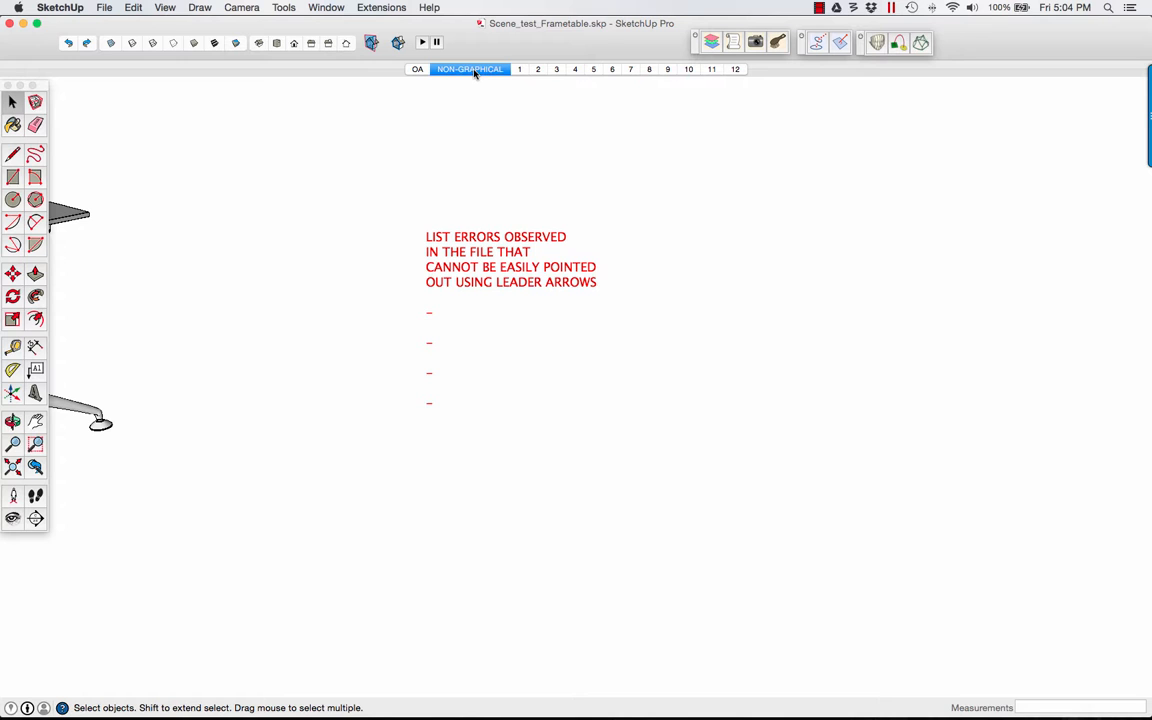
mouse_move(518, 68)
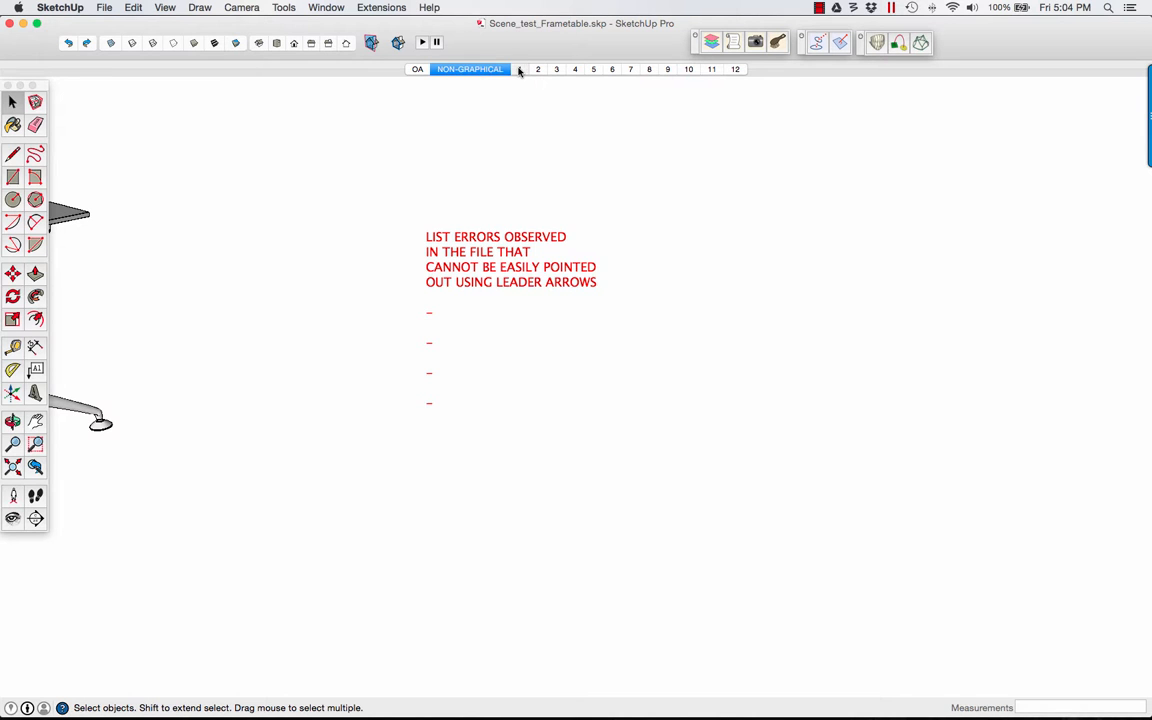
Review table scenes 1 to 4, ending on the foot close-up, and start a leader text note
left_click(520, 68)
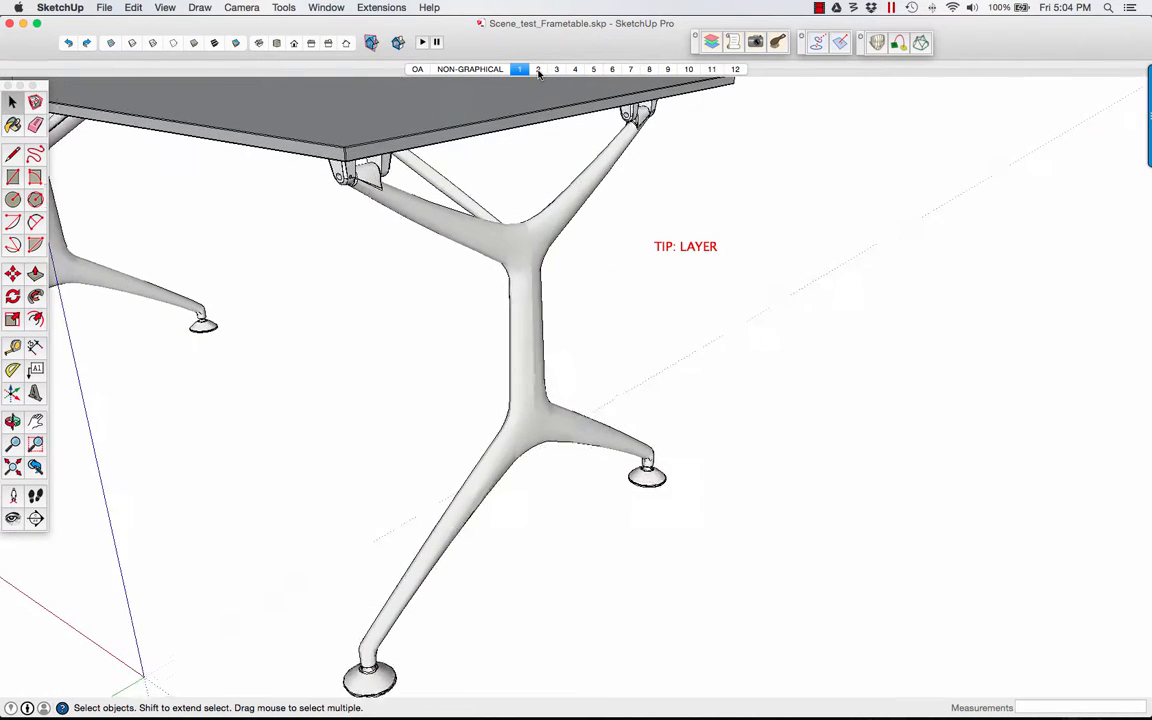
left_click(538, 68)
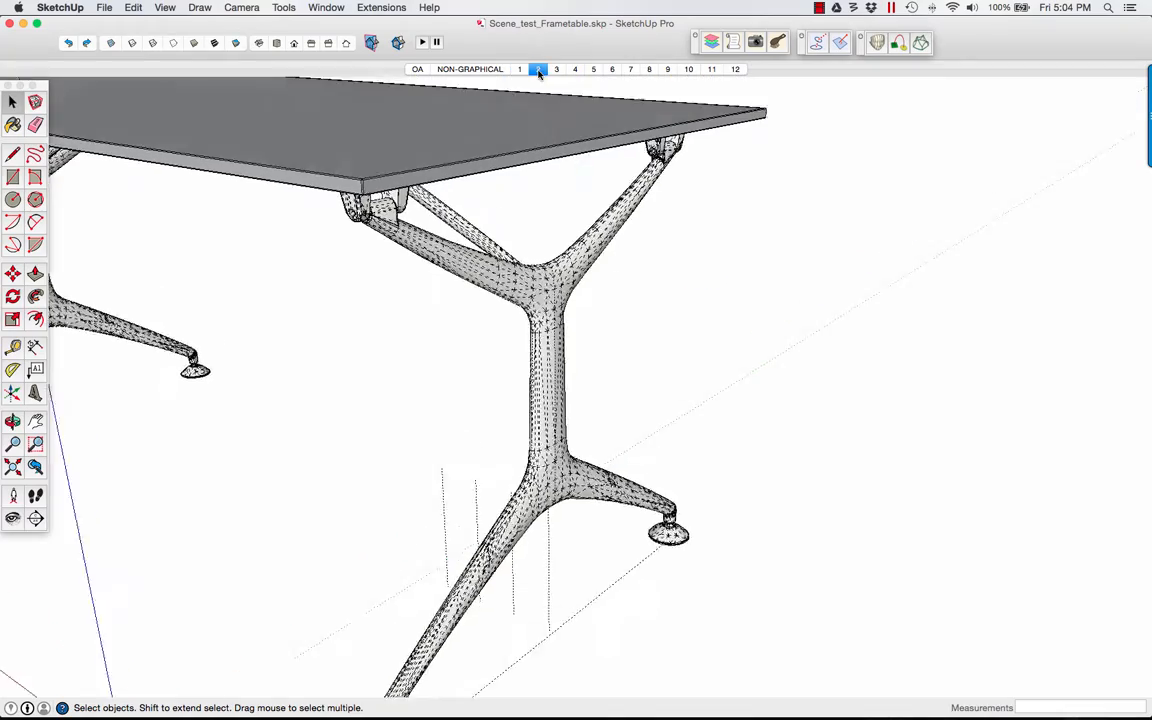
left_click(556, 68)
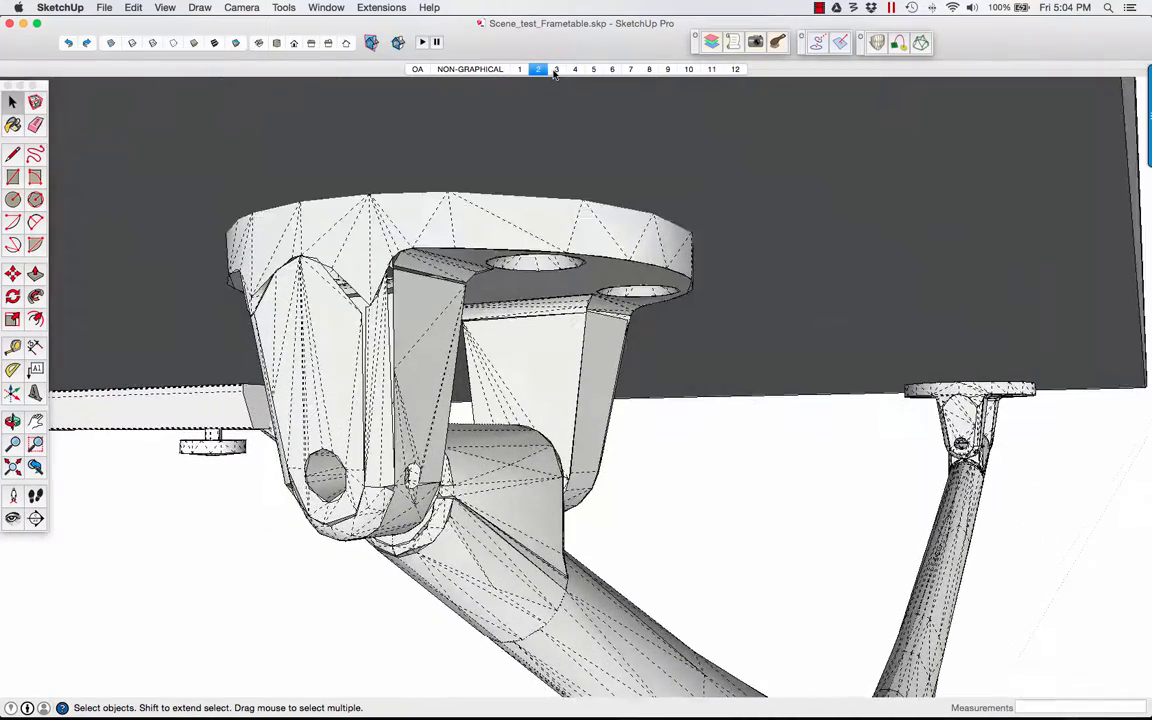
left_click(556, 68)
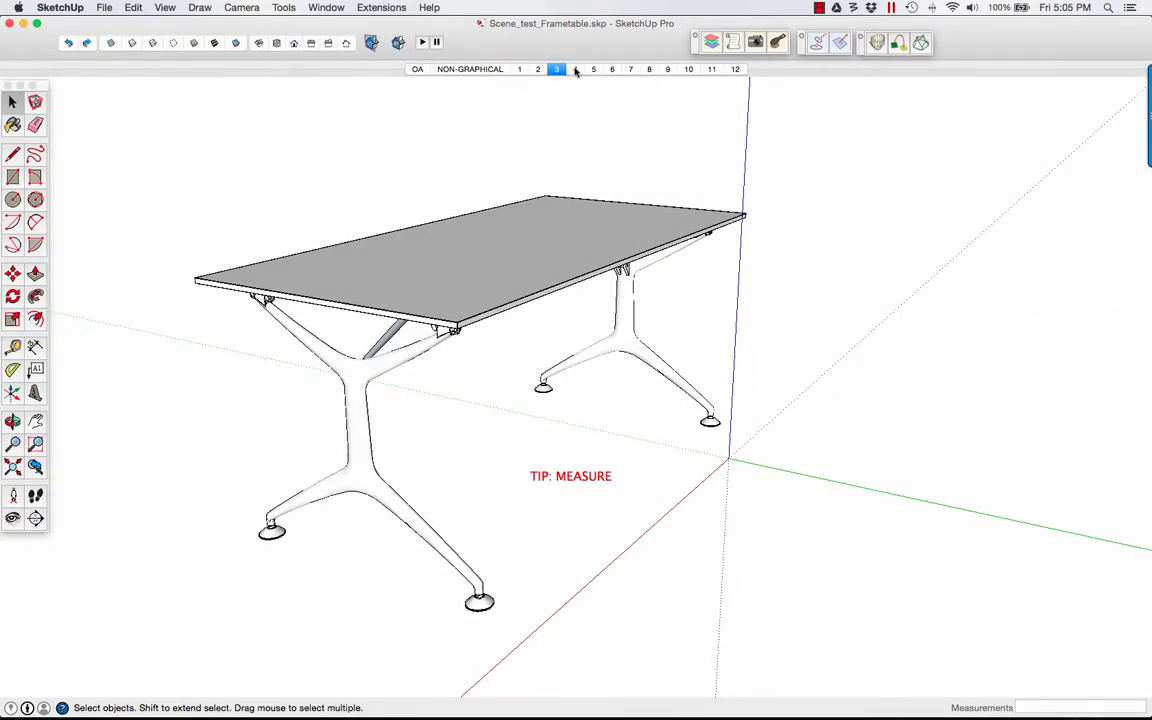
left_click(574, 68)
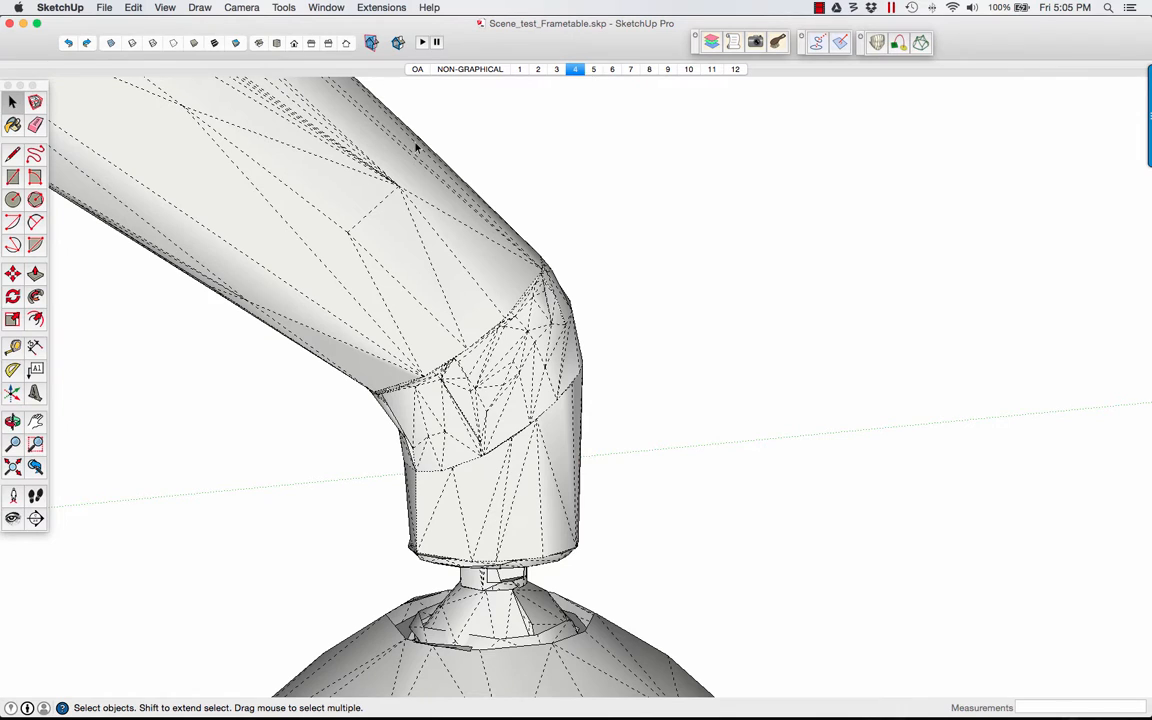
left_click(36, 370)
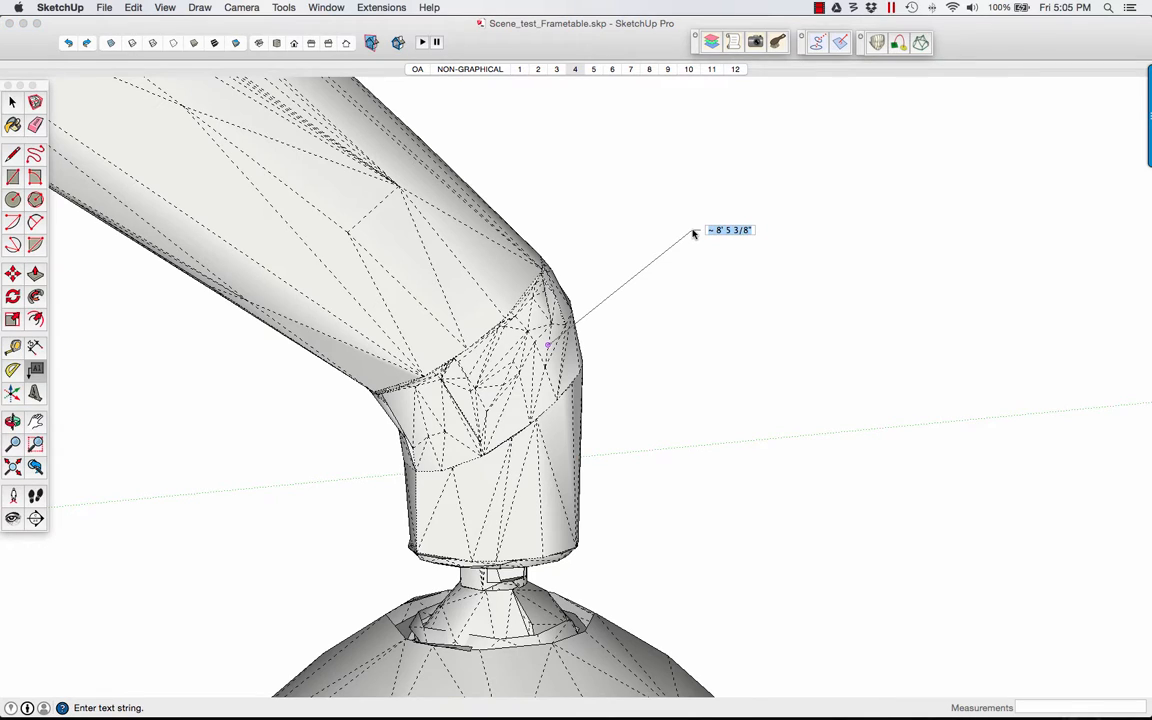
mouse_move(588, 116)
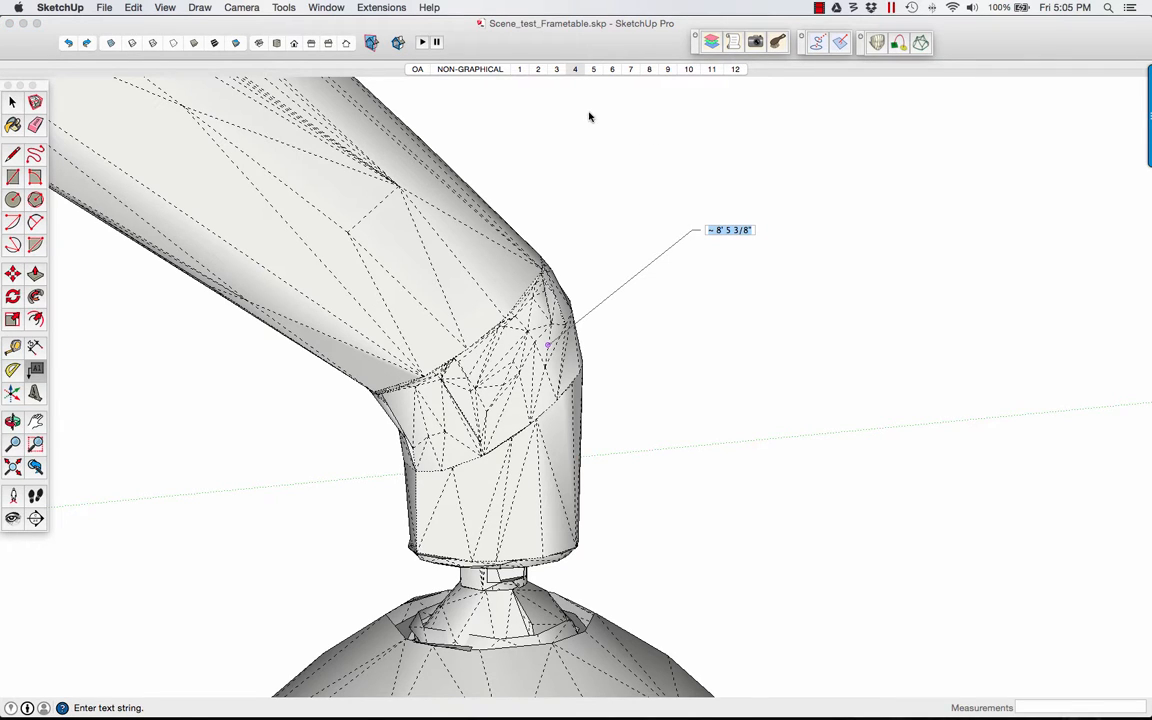